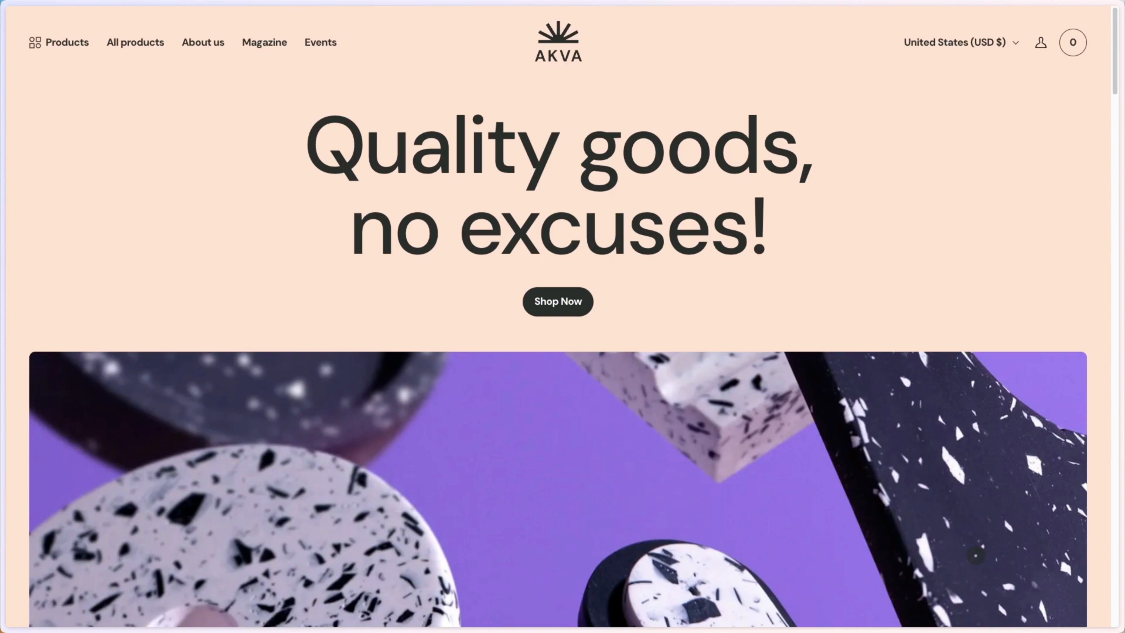
- Go to the Magazine page and scroll to the featured coffee table photo
left_click(264, 42)
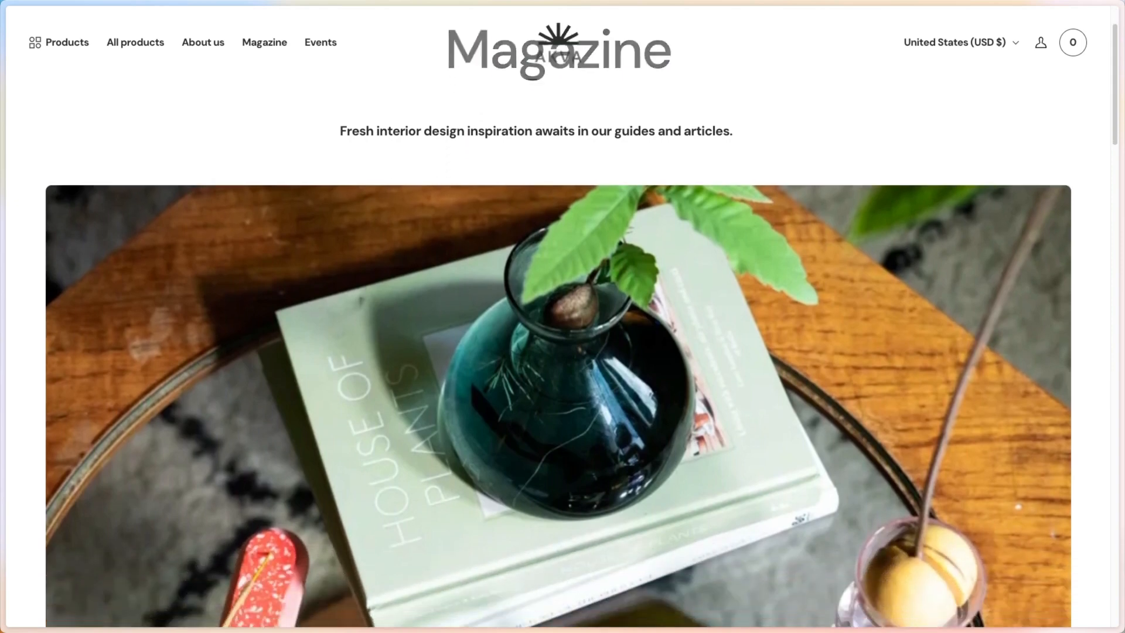
scroll("down", 3)
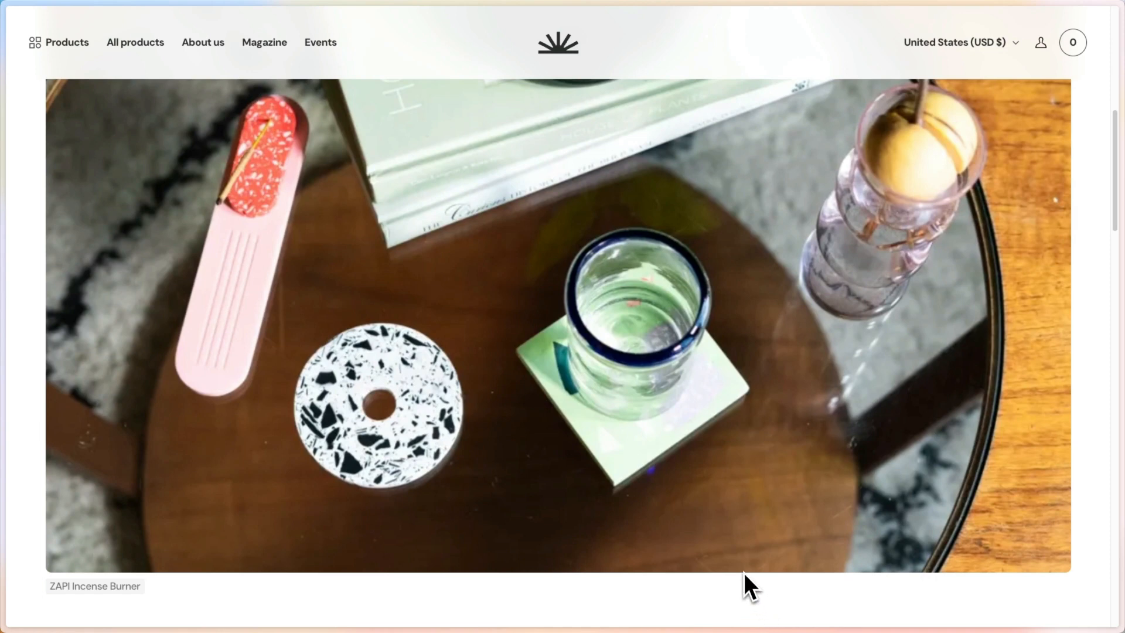
mouse_move(94, 586)
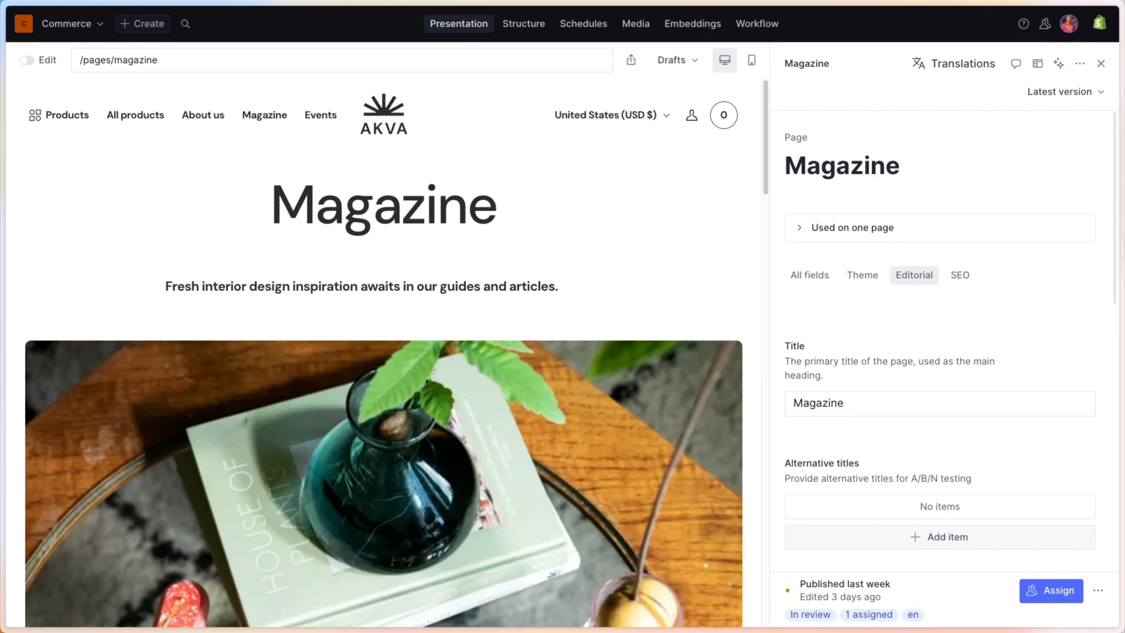
- In edit mode, swap the photo's tagged ZAPI Incense Burner from Black to the Ecru variant
left_click(27, 60)
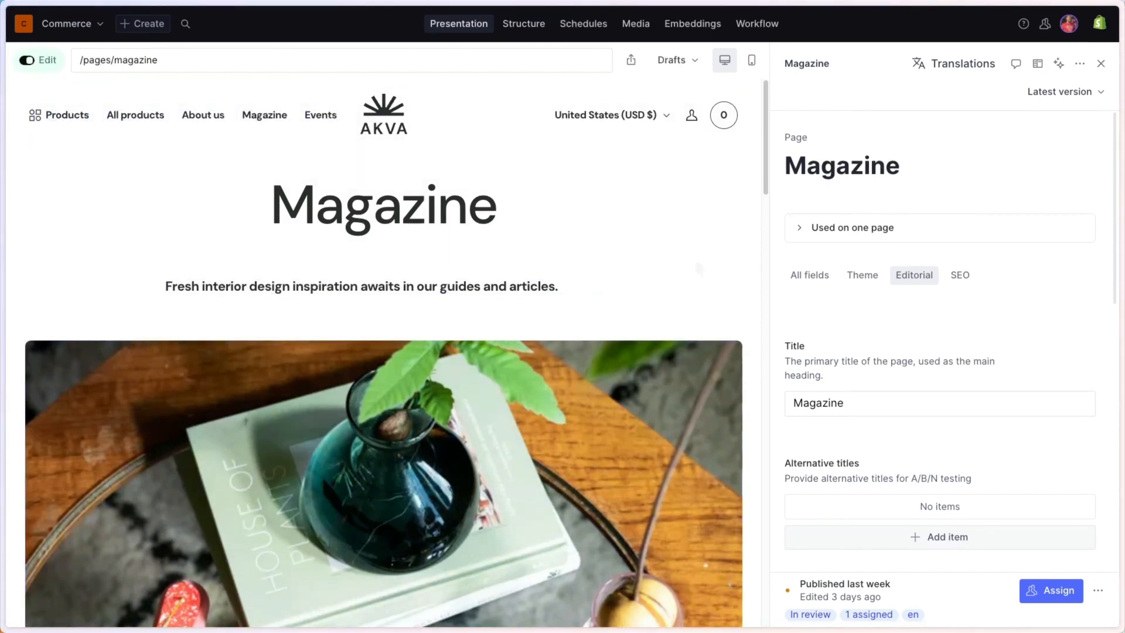
scroll("down", 3)
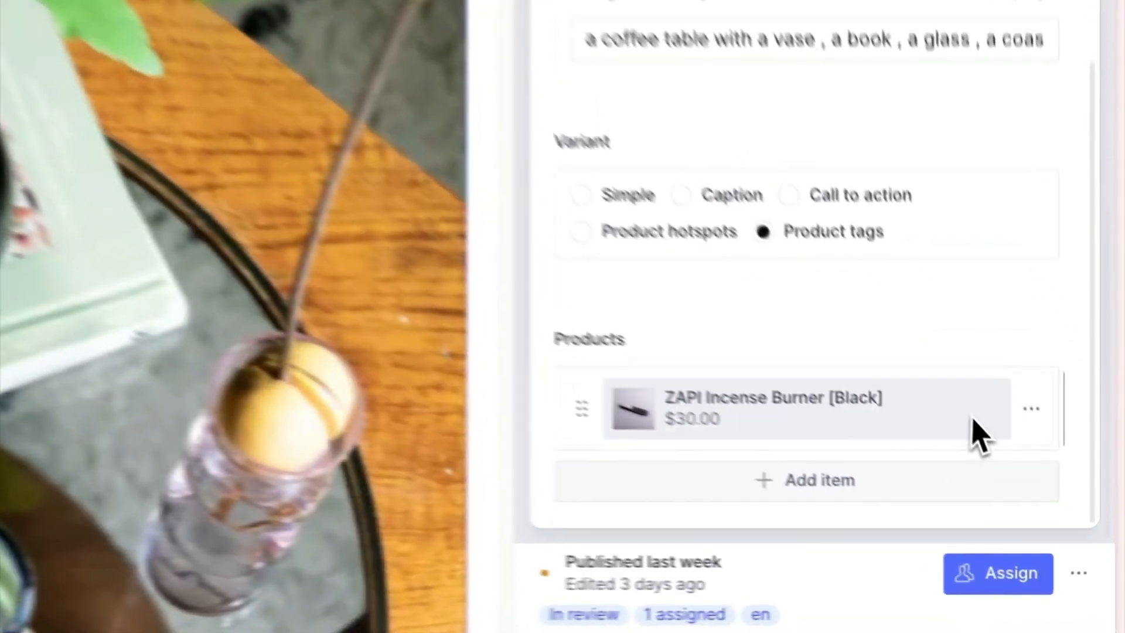
left_click(1031, 408)
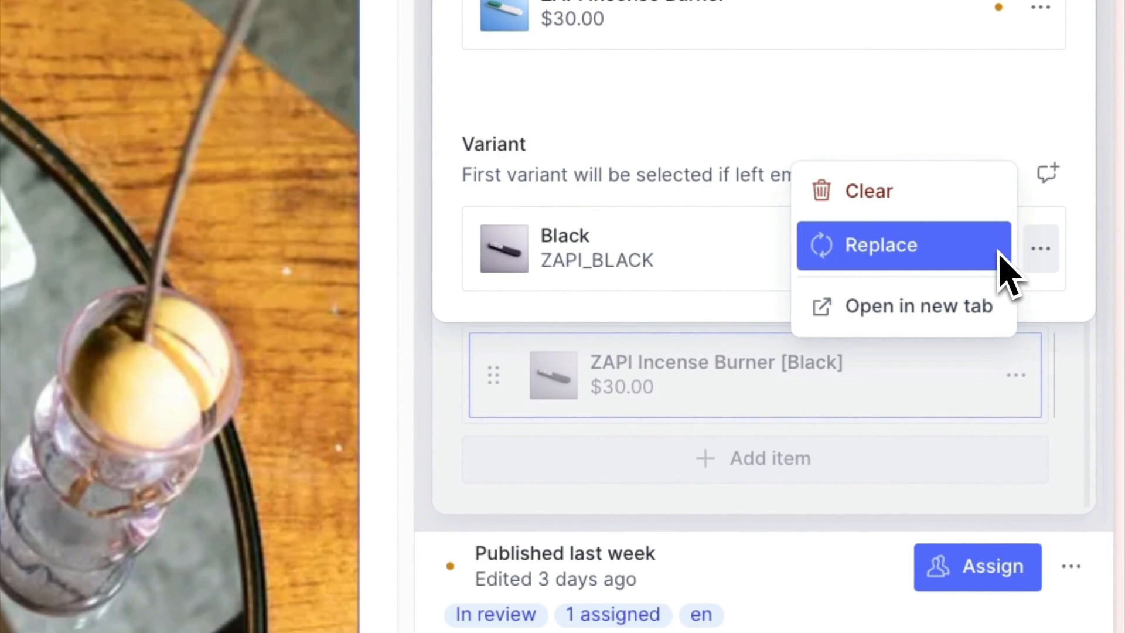
left_click(881, 245)
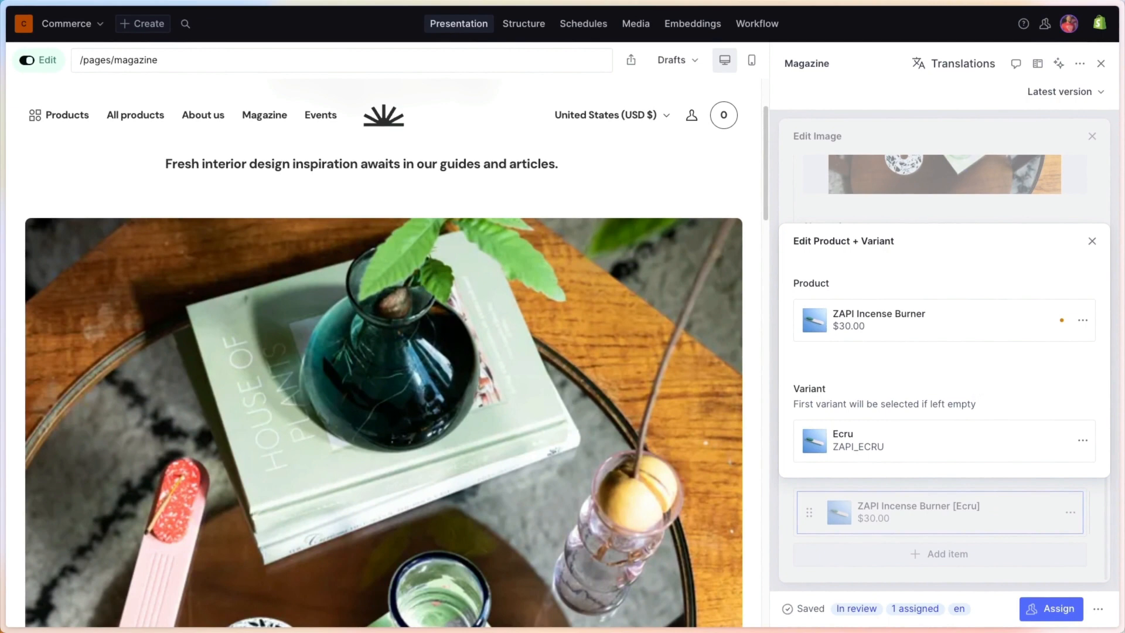
left_click(1092, 241)
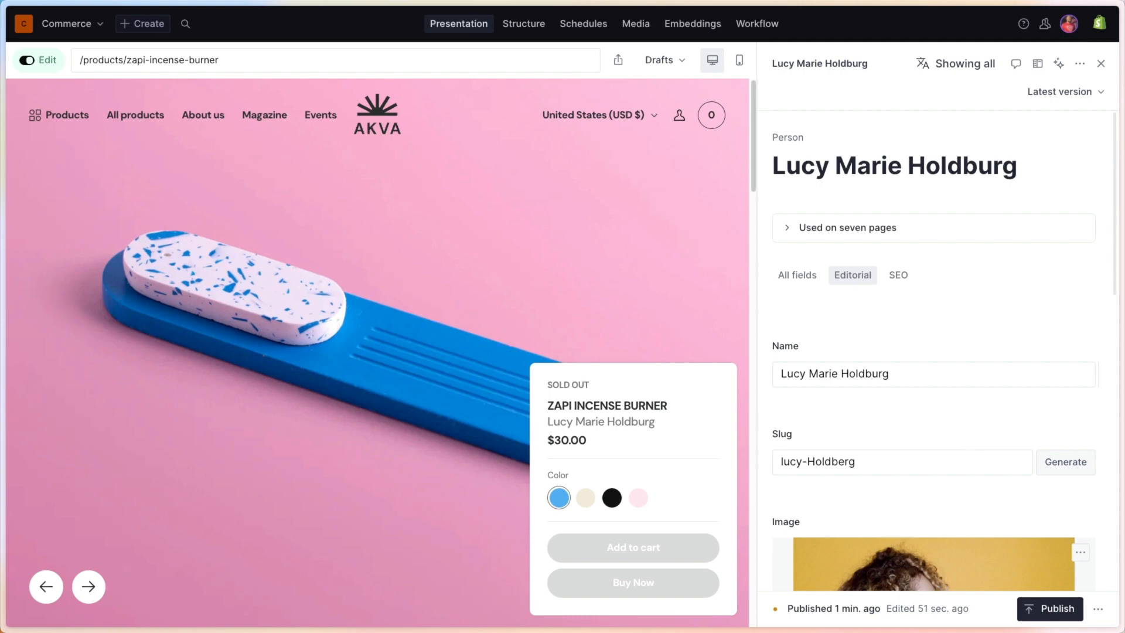
mouse_move(977, 436)
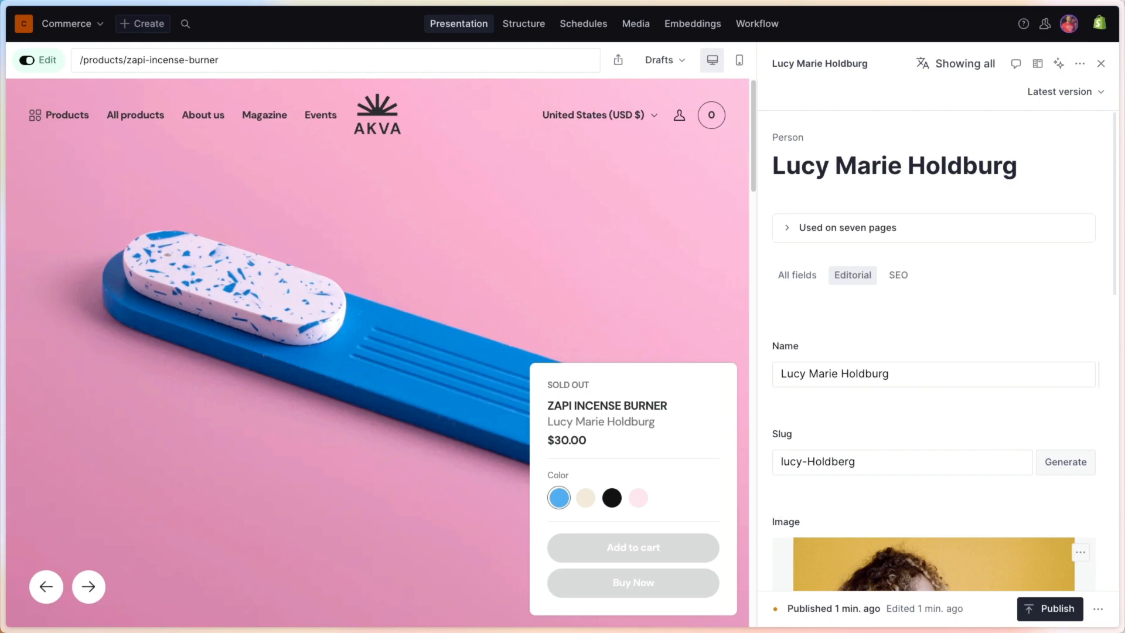
scroll("down", 3)
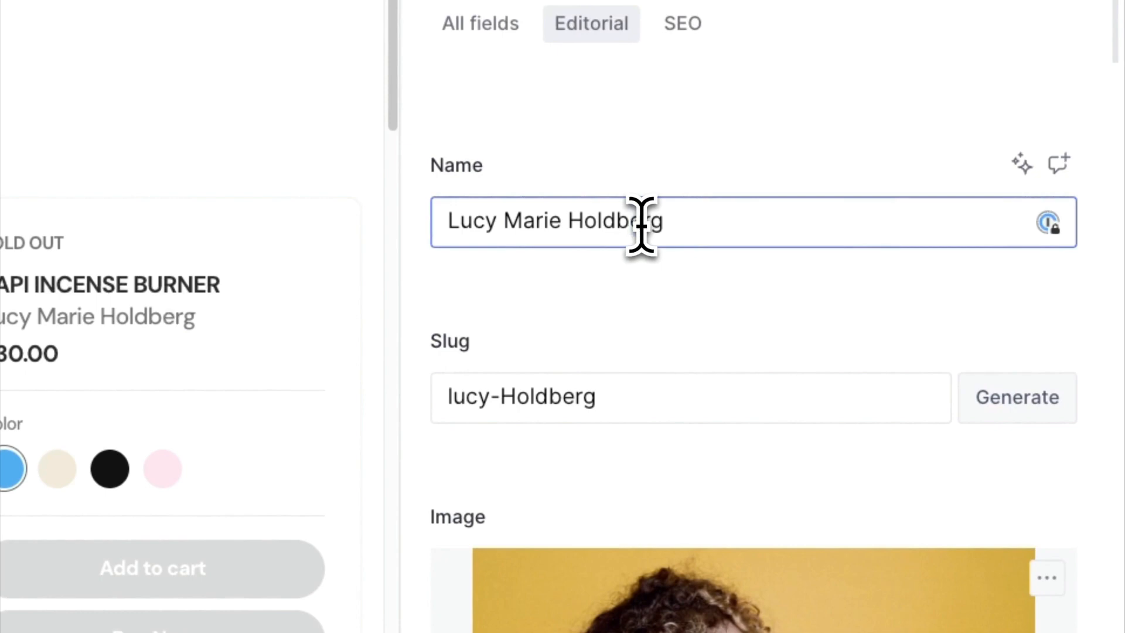
left_click(977, 591)
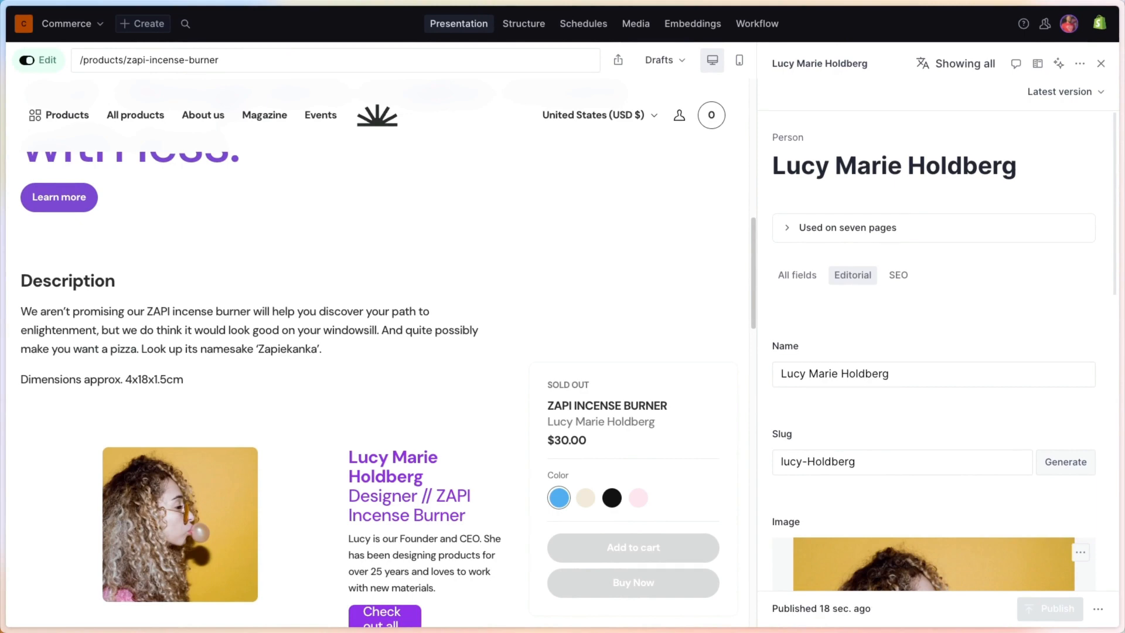
left_click(1048, 279)
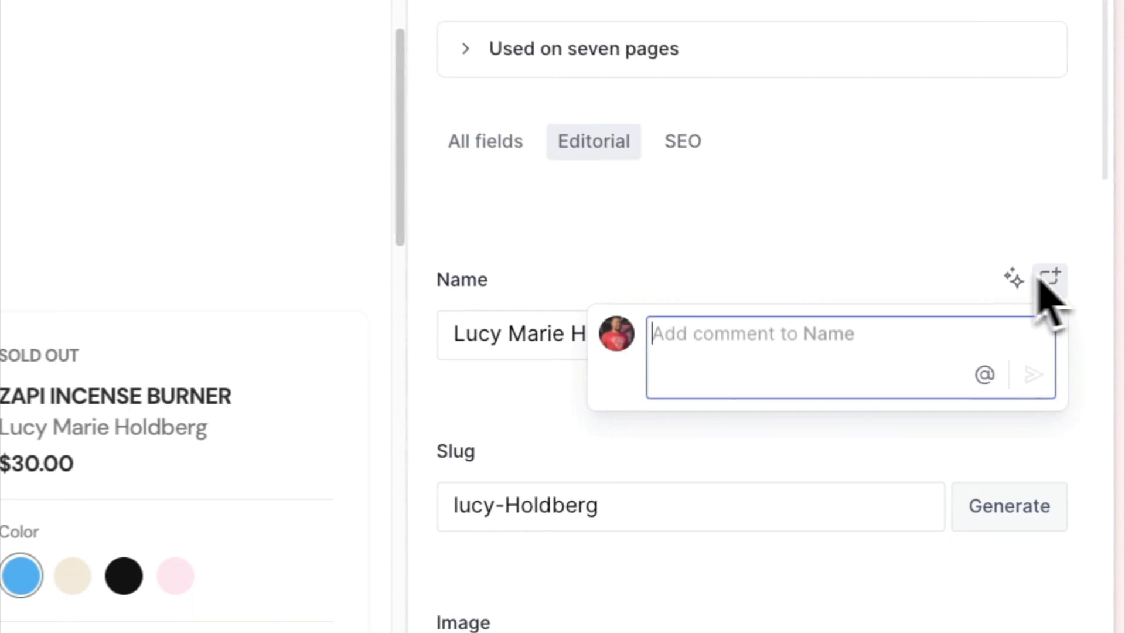
type("@caro")
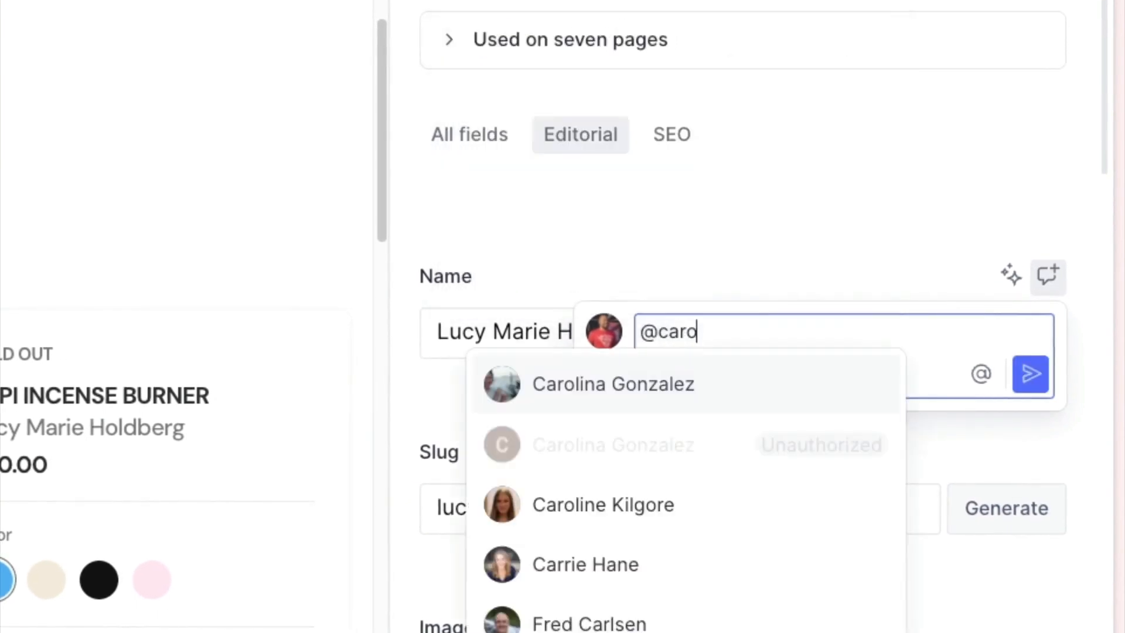
left_click(613, 383)
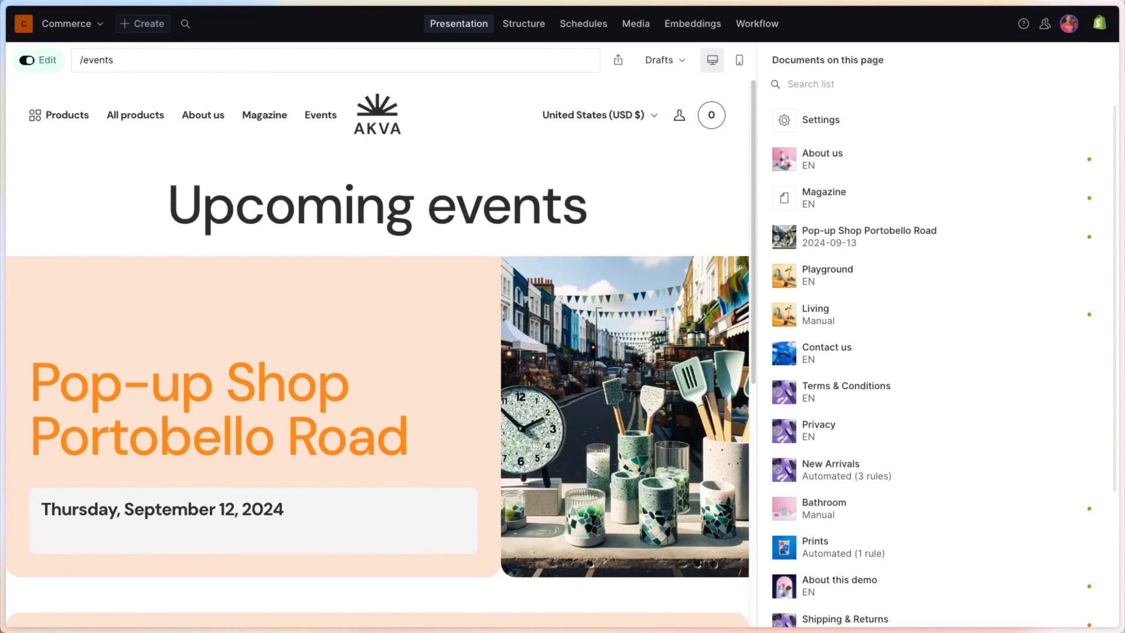
mouse_move(94, 129)
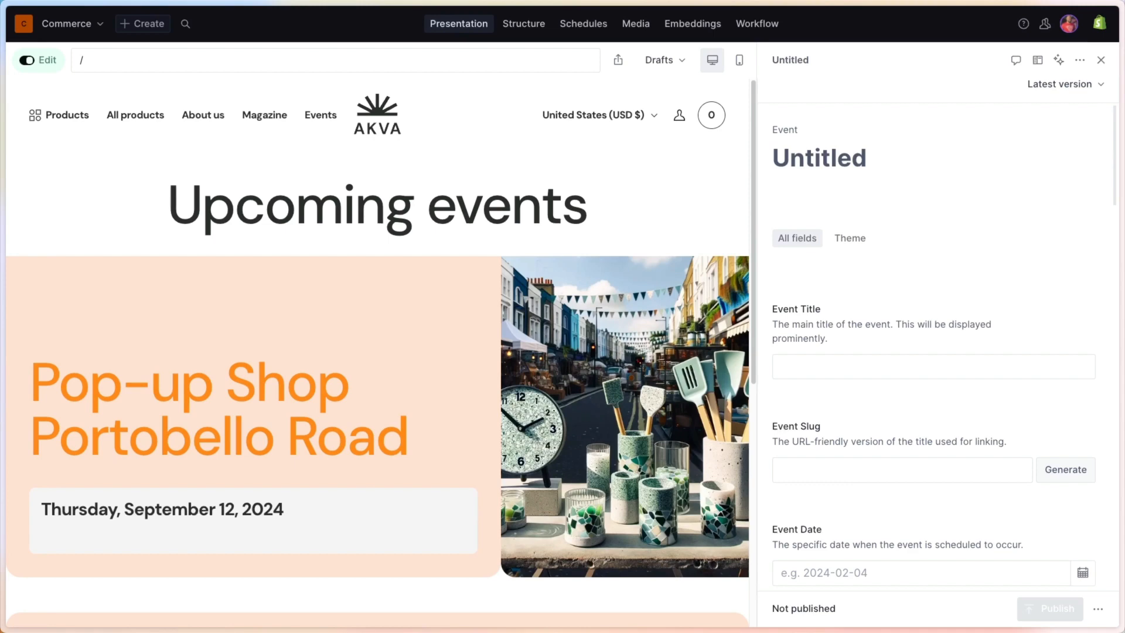
- Title the new event 'Summer Pop Up'
left_click(933, 367)
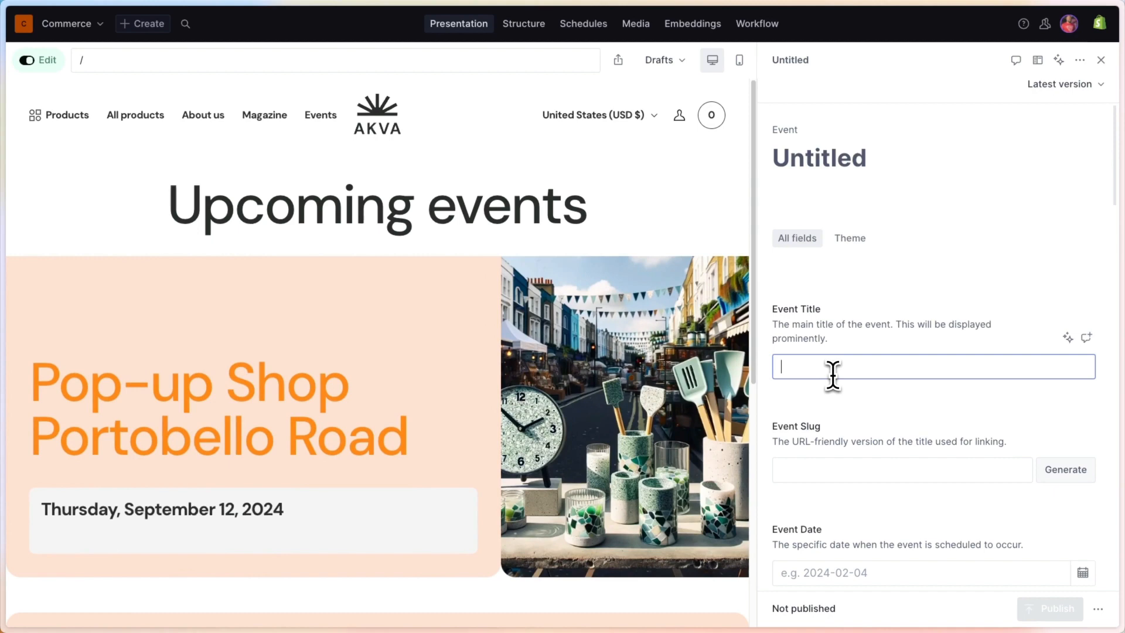
type("Summer Pop")
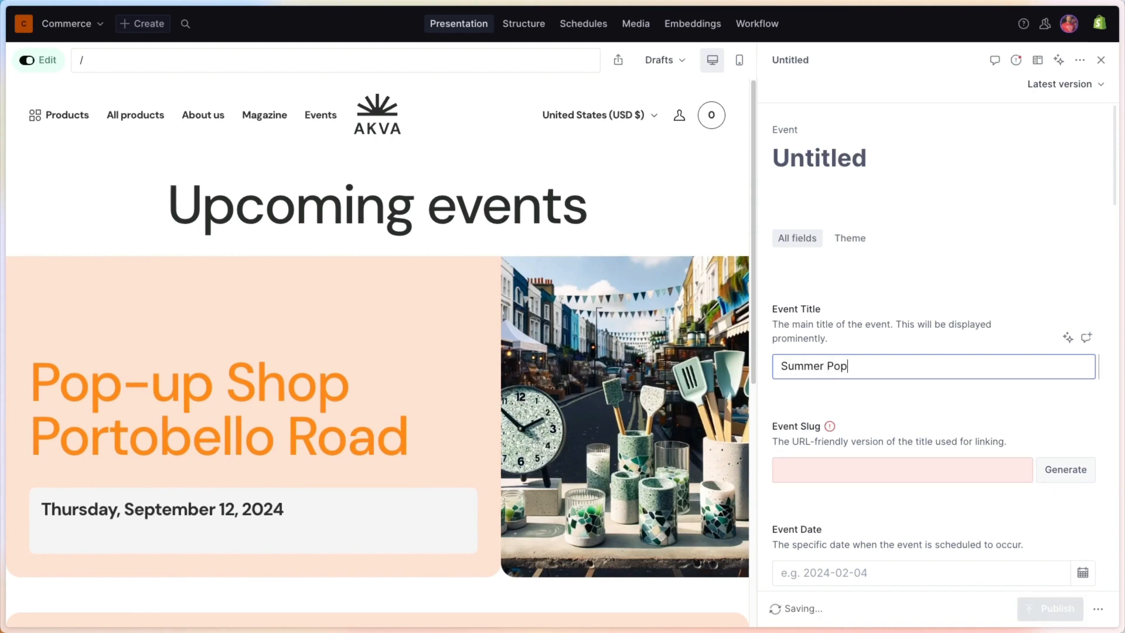
type("Up")
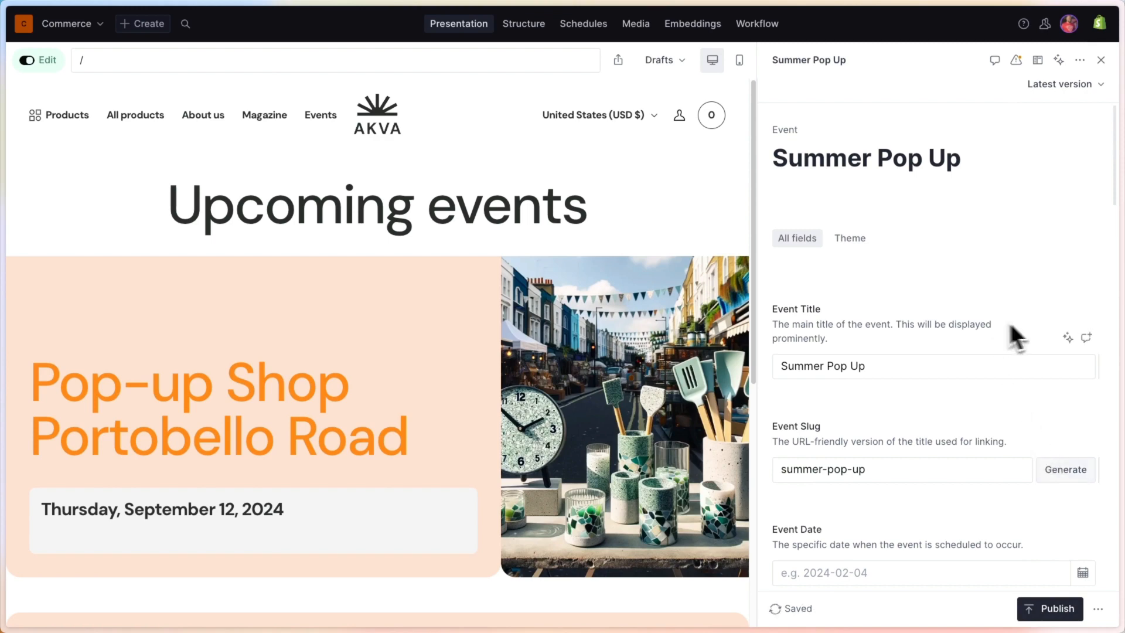
left_click(1086, 337)
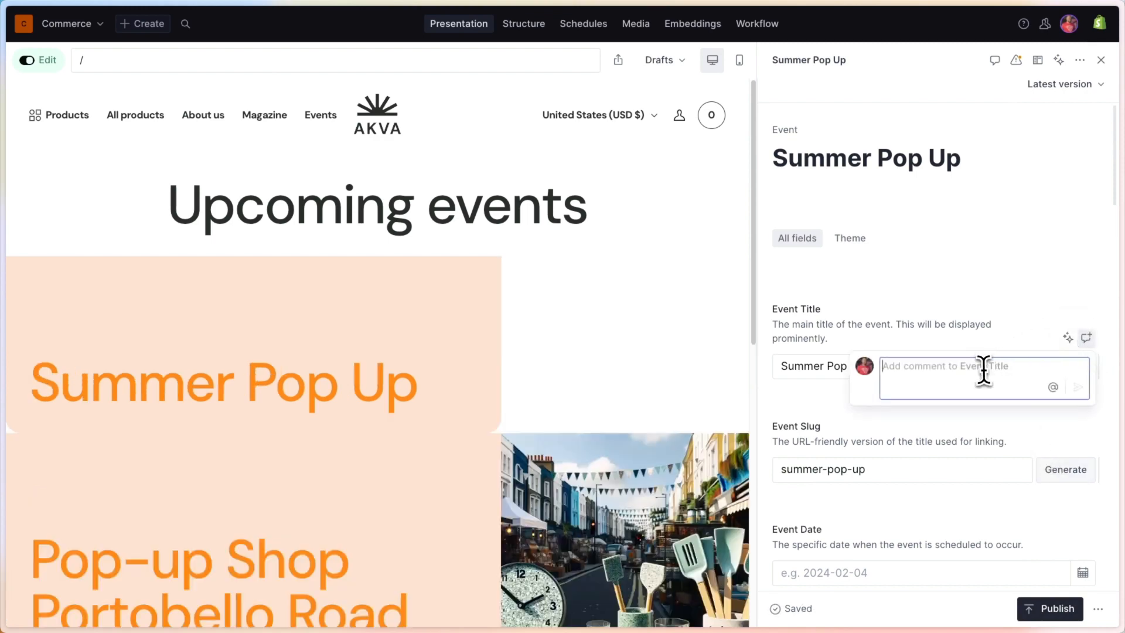
type("@noa")
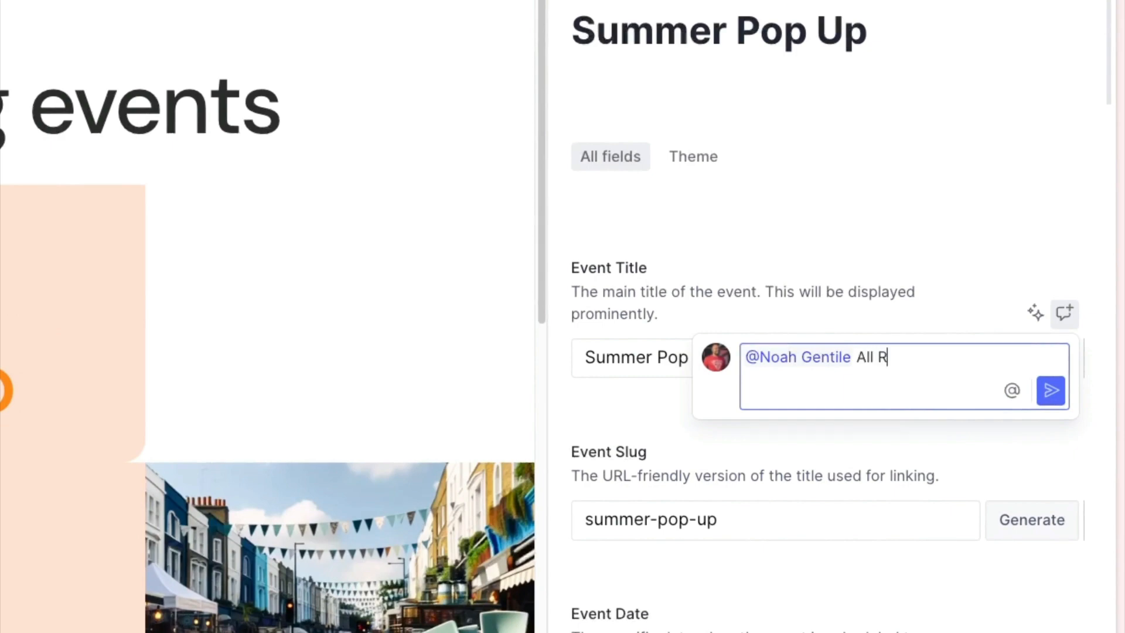
type("eady to e")
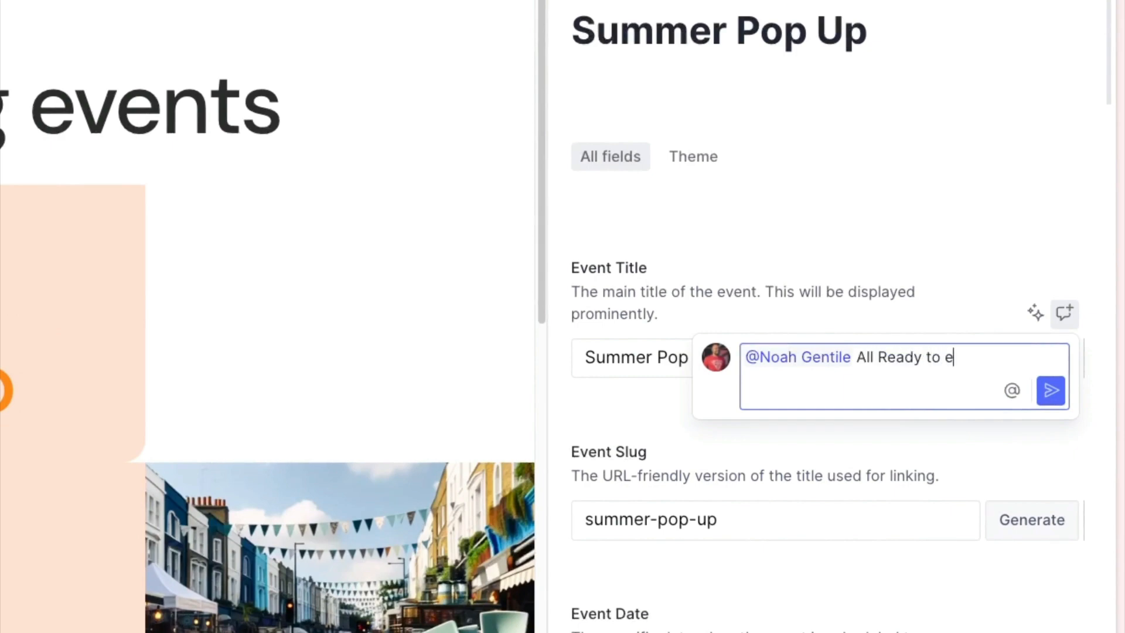
type("dit!")
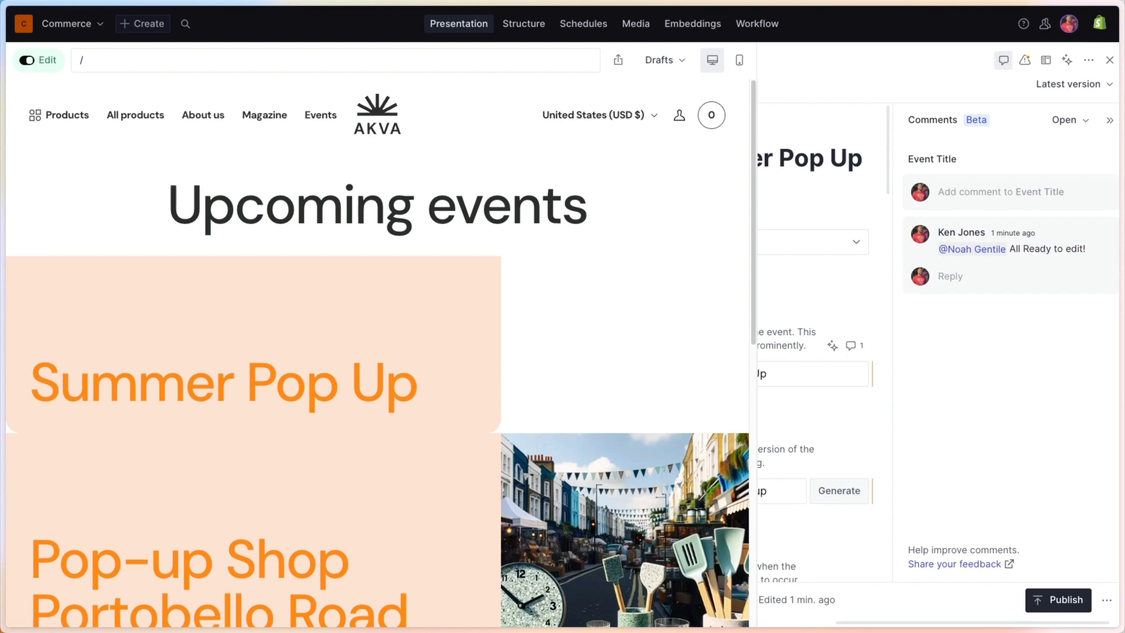
left_click(27, 59)
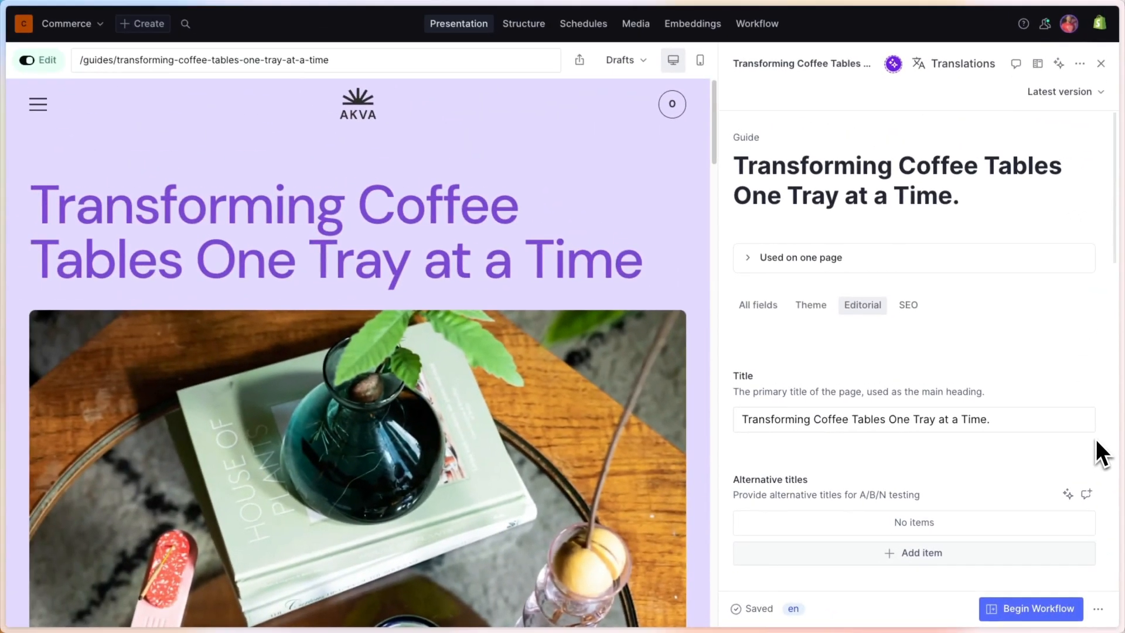
- Add two alternative titles to the Transforming Coffee Tables guide for A/B testing
left_click(913, 552)
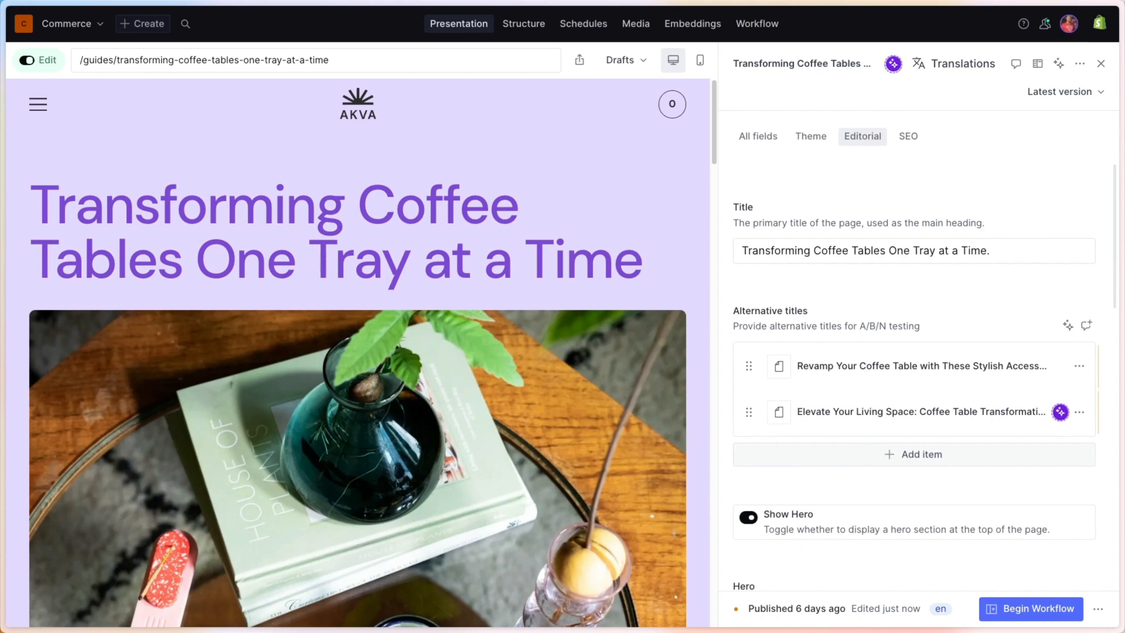
left_click(913, 454)
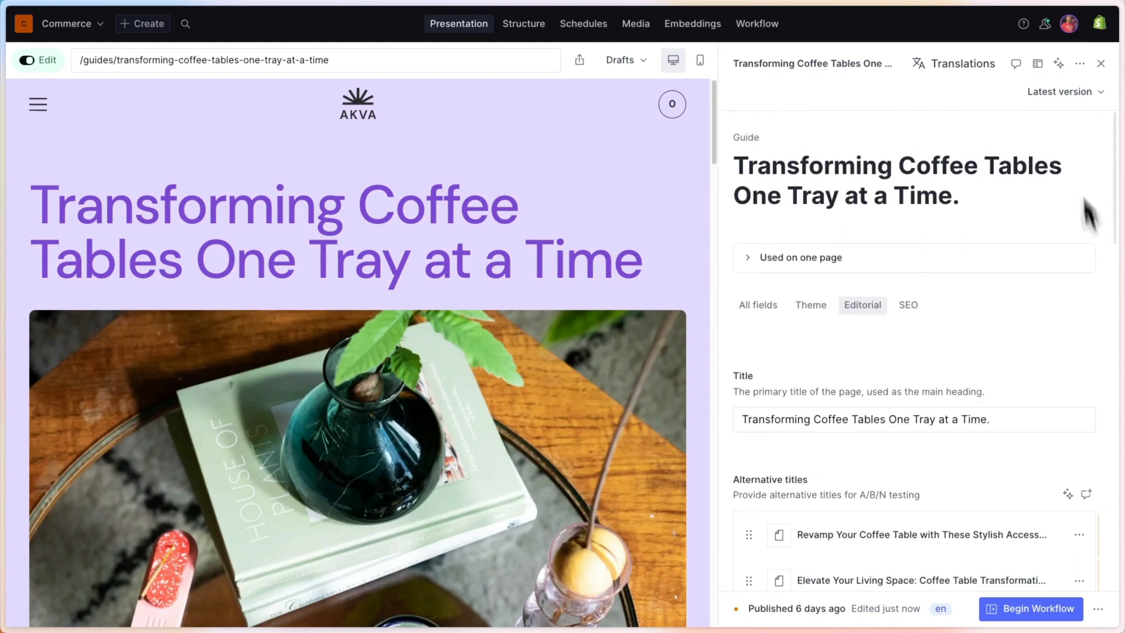
left_click(954, 63)
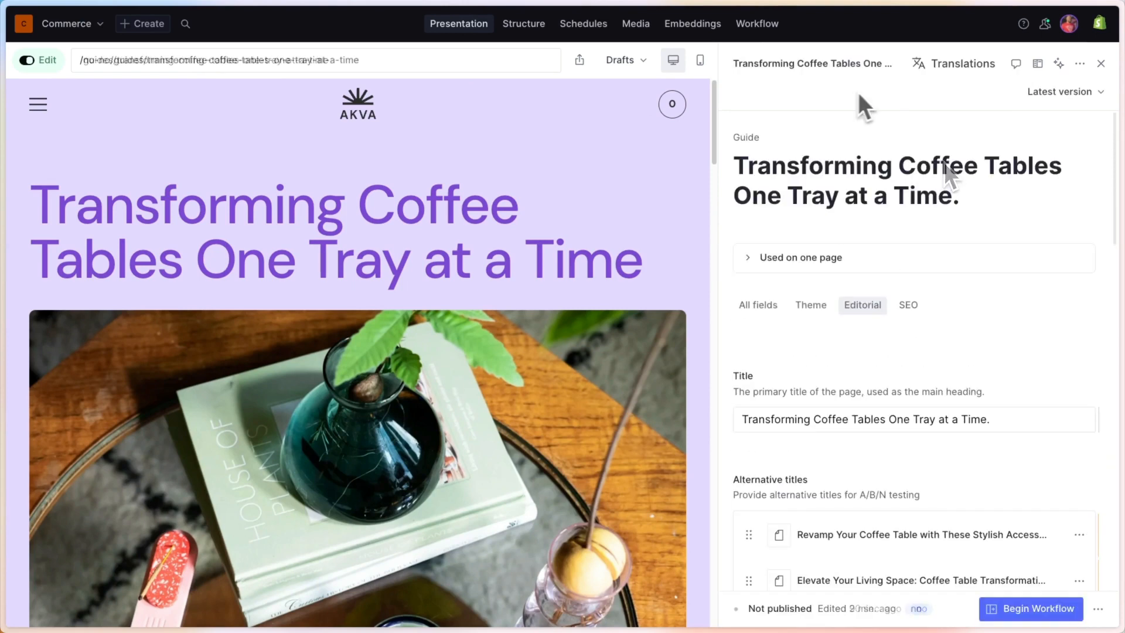
left_click(1058, 63)
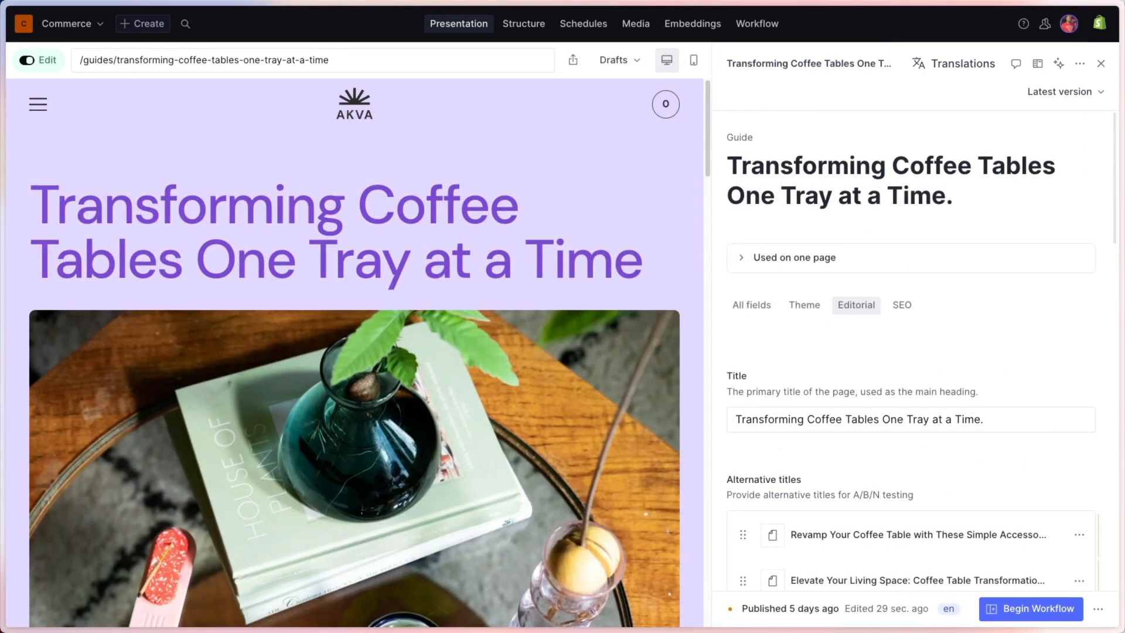
- Insert the Pink_group.jpg image into the guide body below the accessories tips
scroll("down", 3)
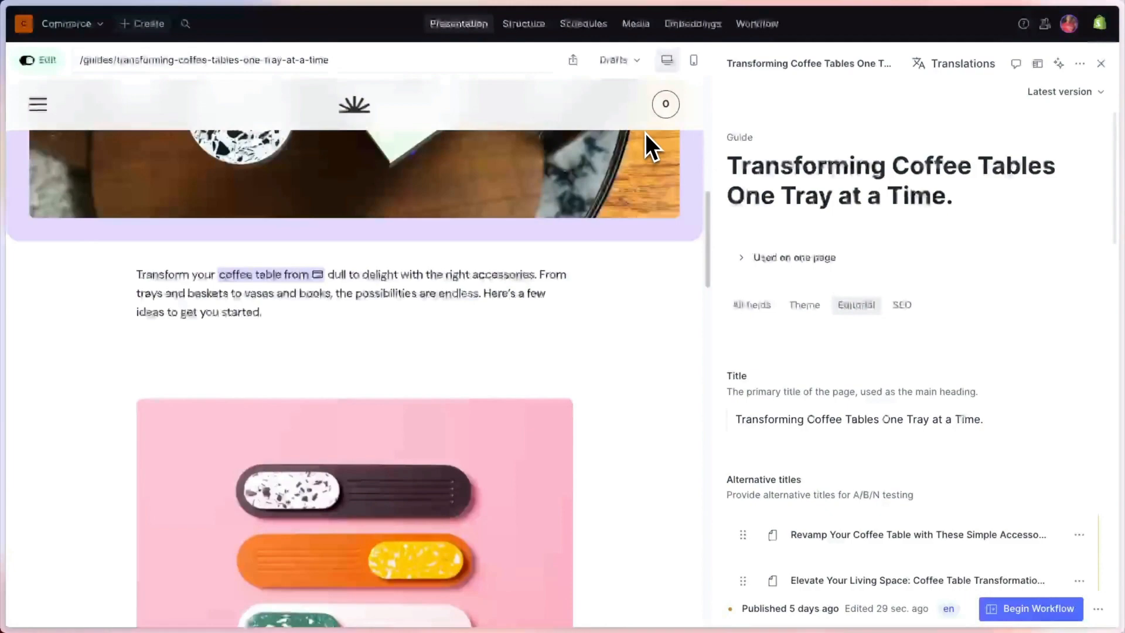
scroll("down", 3)
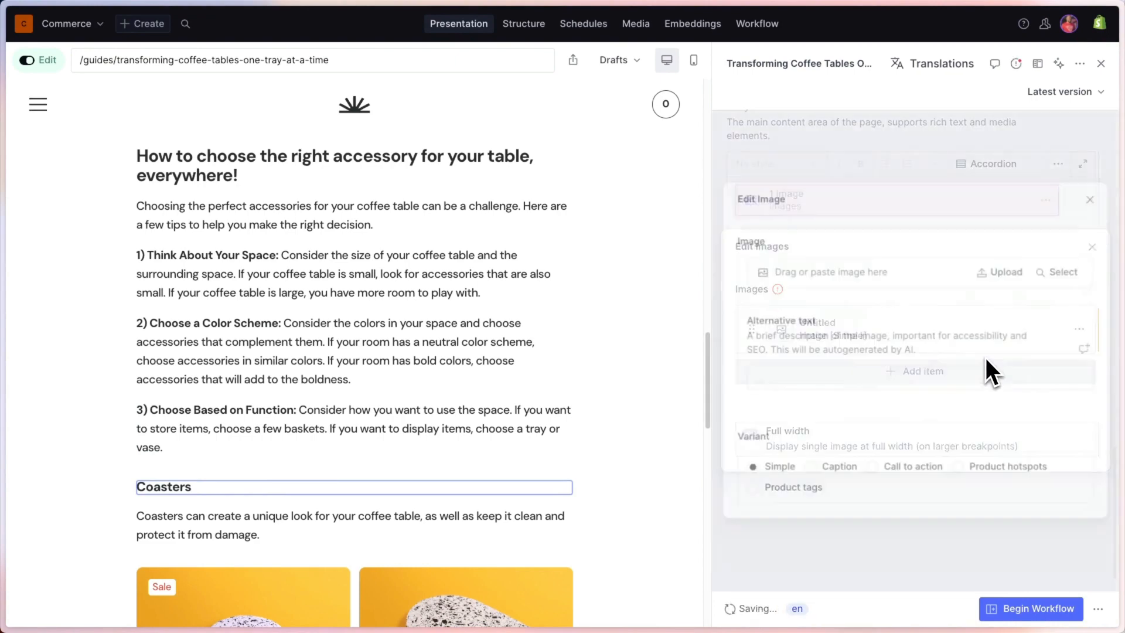
left_click(1056, 271)
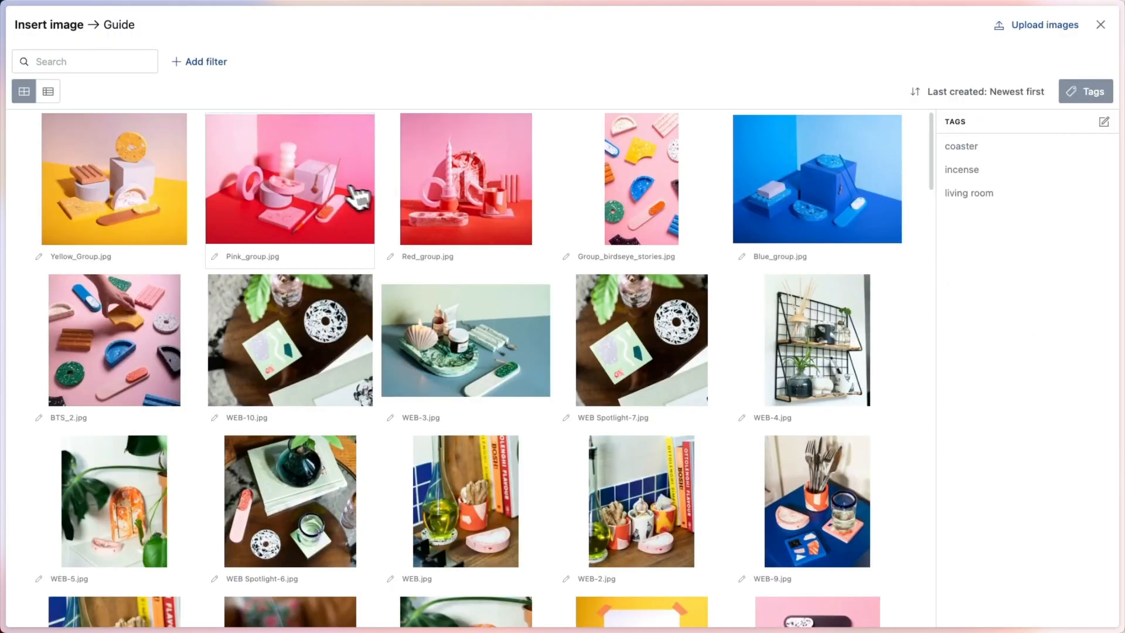
mouse_move(359, 197)
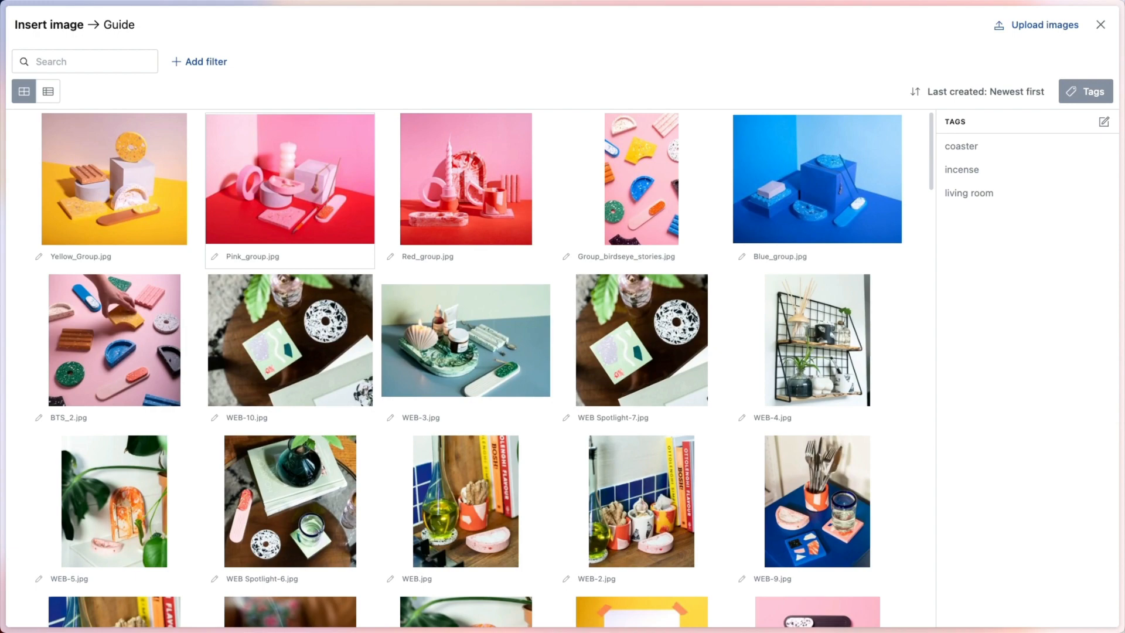
left_click(290, 178)
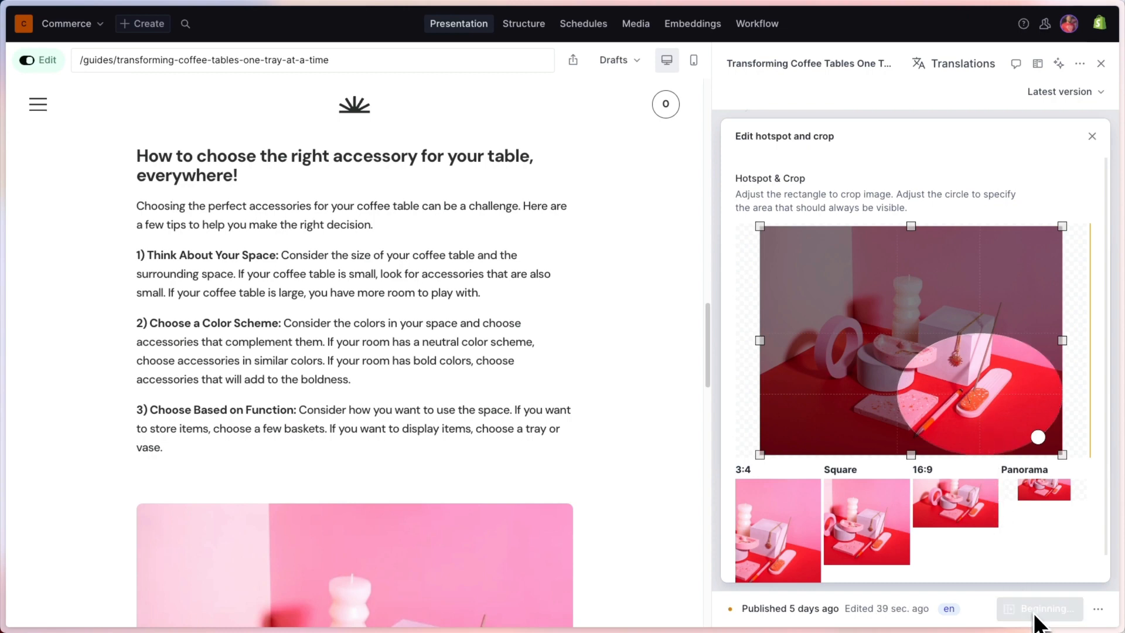
- Begin the review workflow on the guide and assign a reviewer from the user list
left_click(1040, 608)
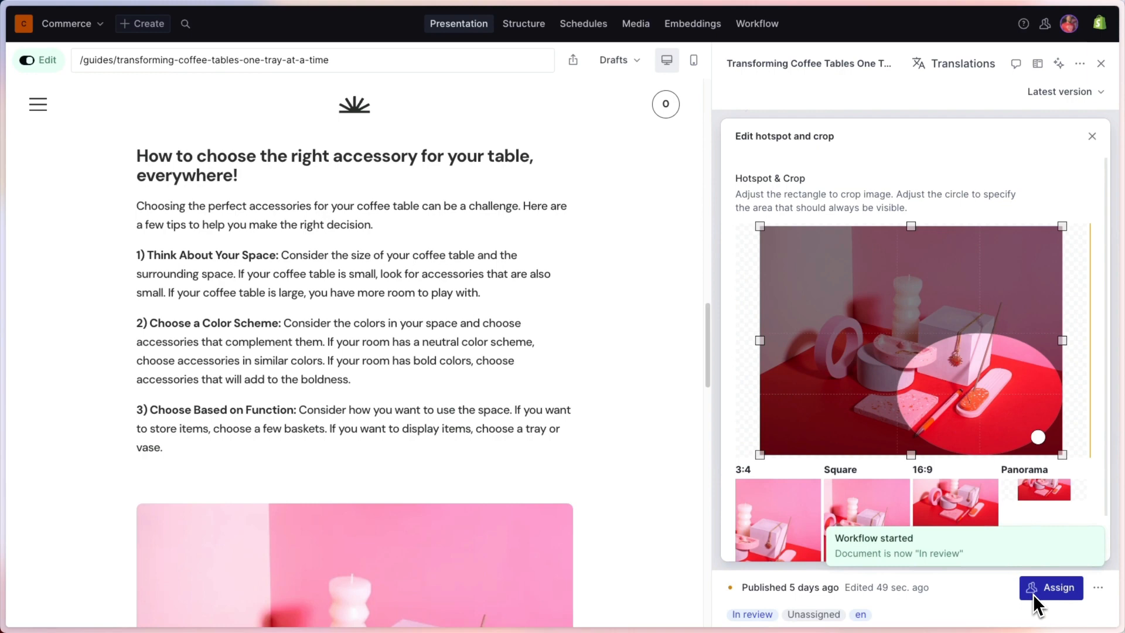
left_click(1050, 587)
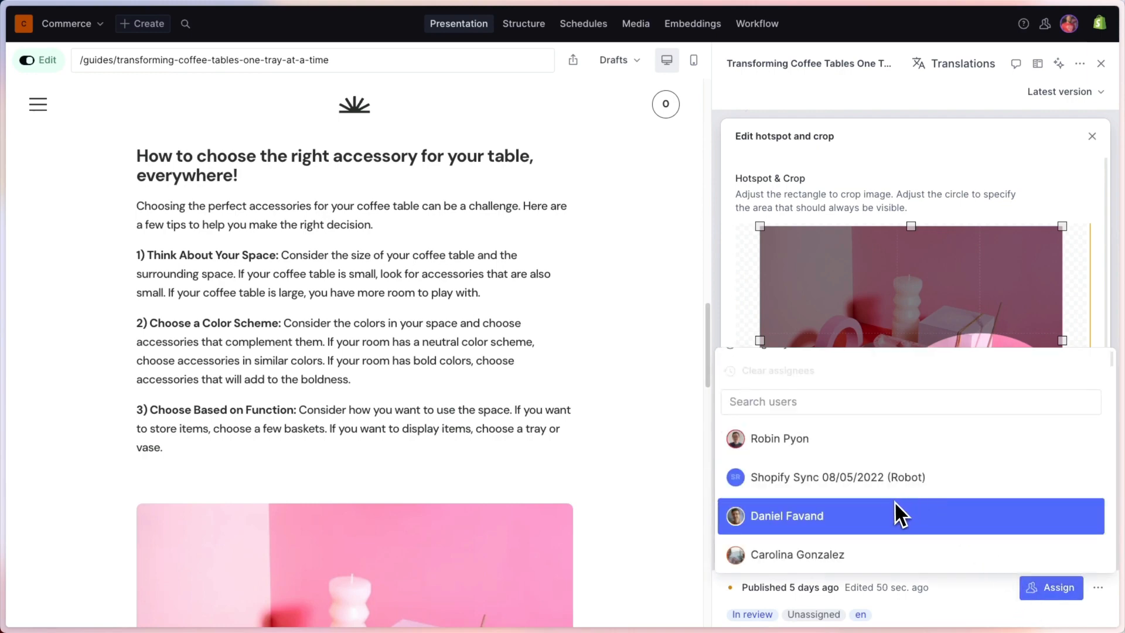
left_click(787, 515)
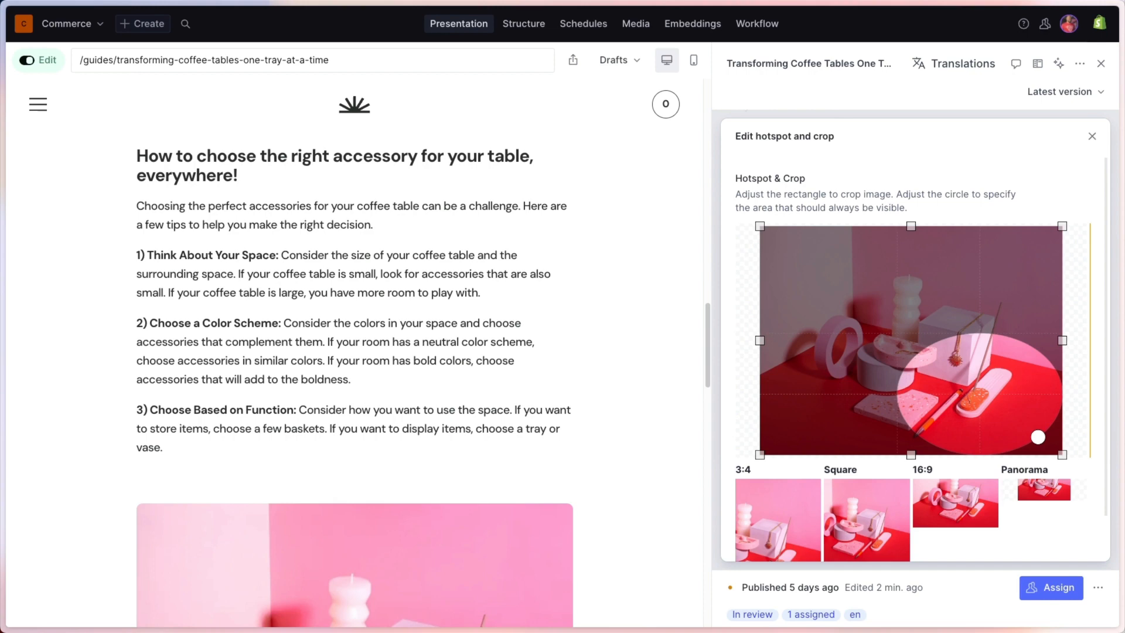
mouse_move(814, 40)
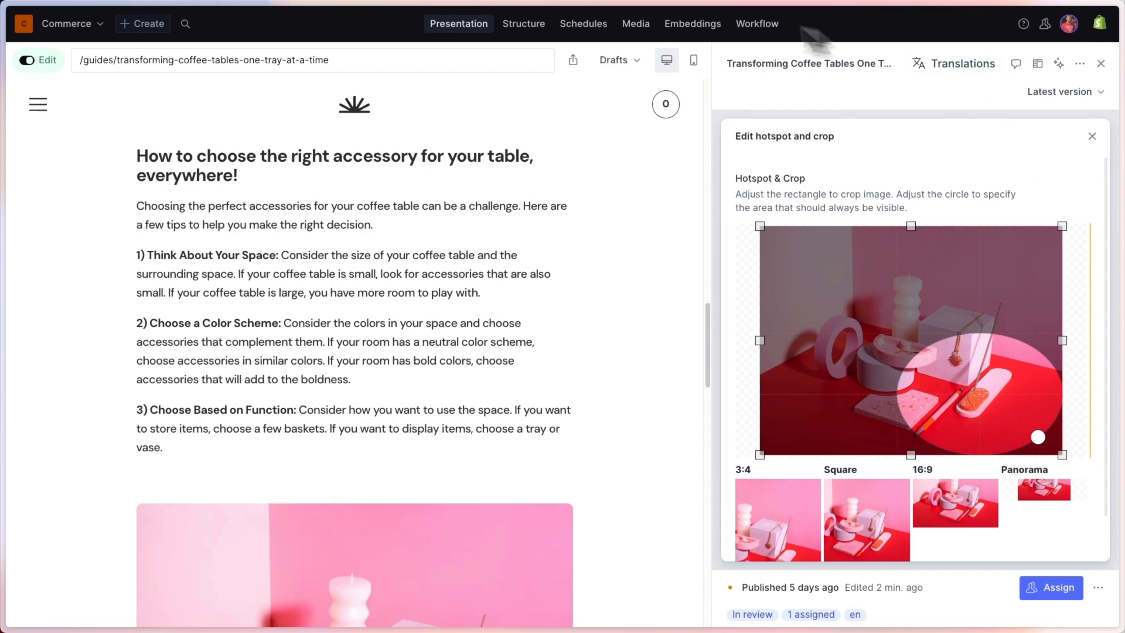
left_click(522, 23)
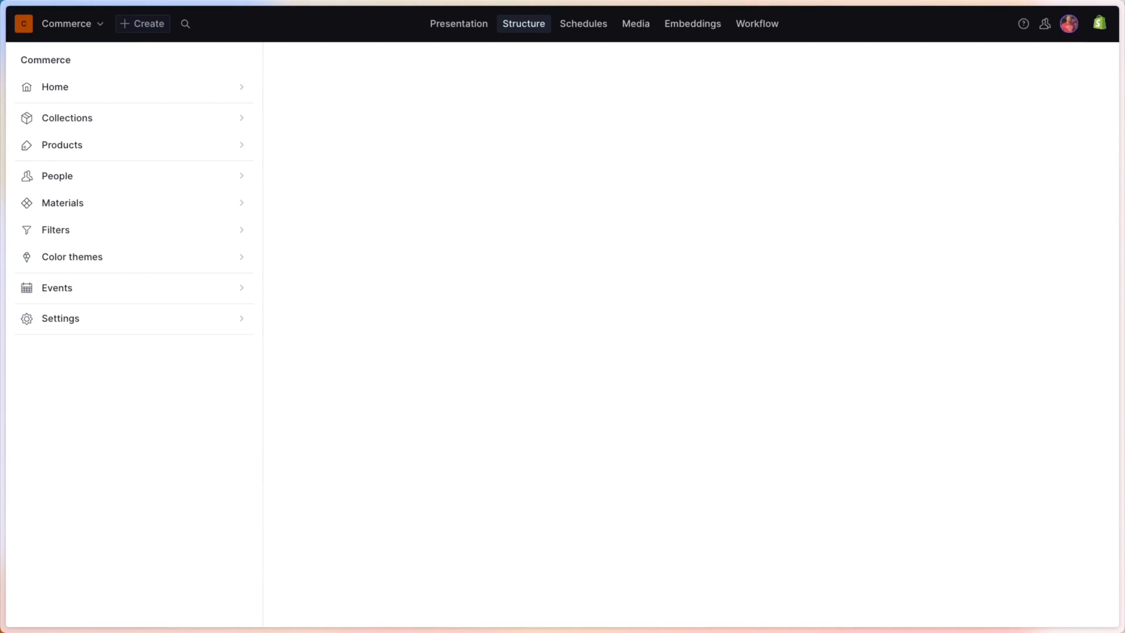
- Browse the Color themes and Products lists in the Structure view
left_click(72, 256)
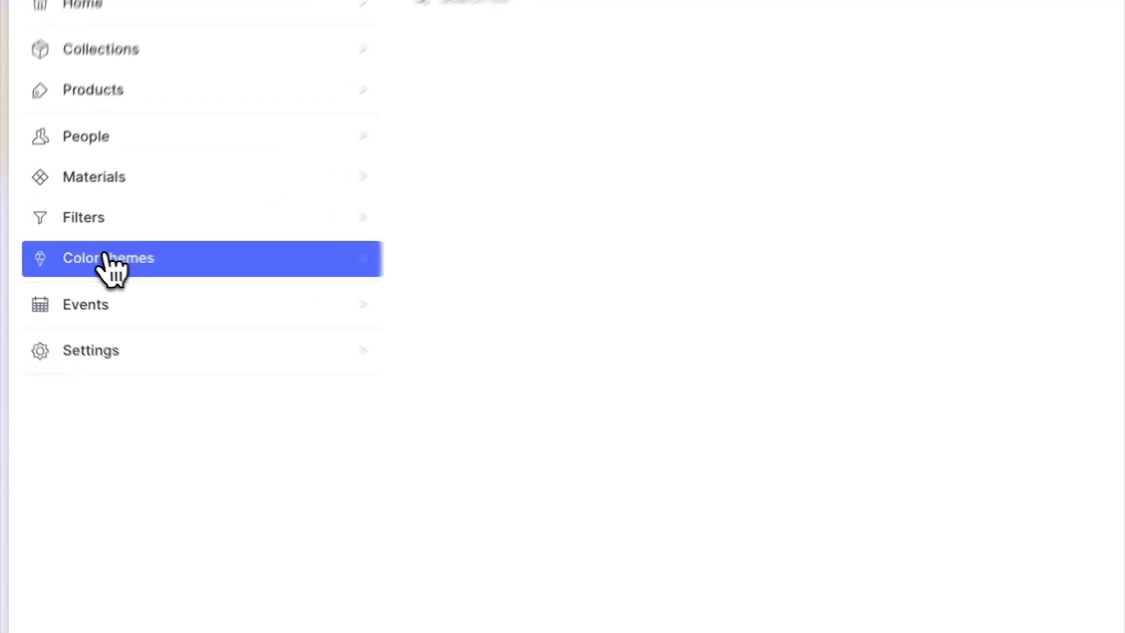
left_click(108, 258)
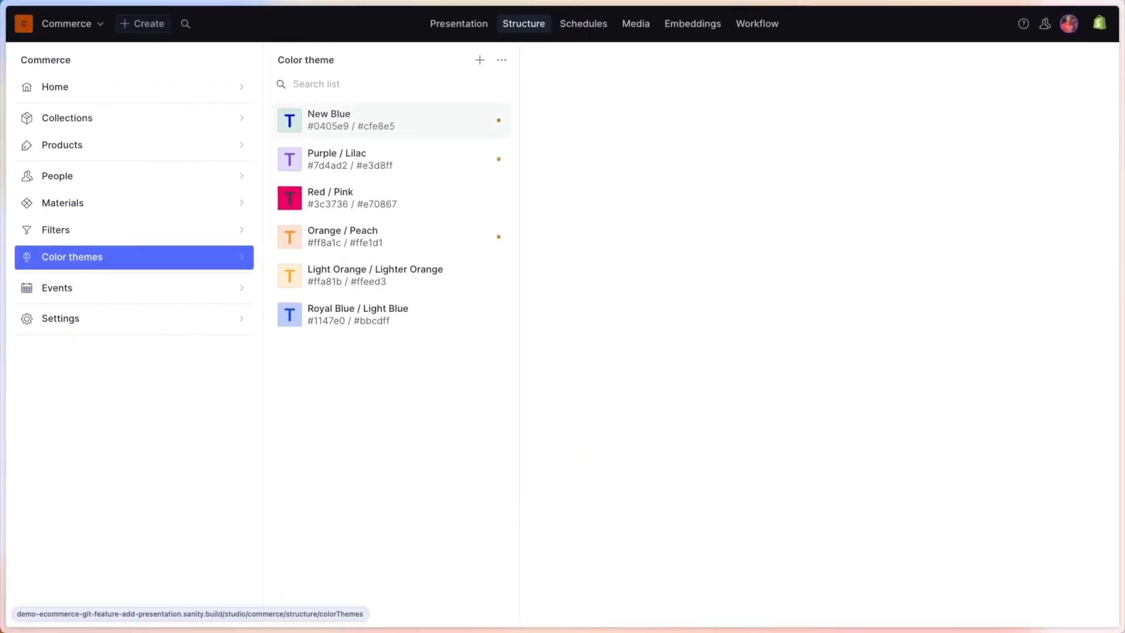
left_click(62, 145)
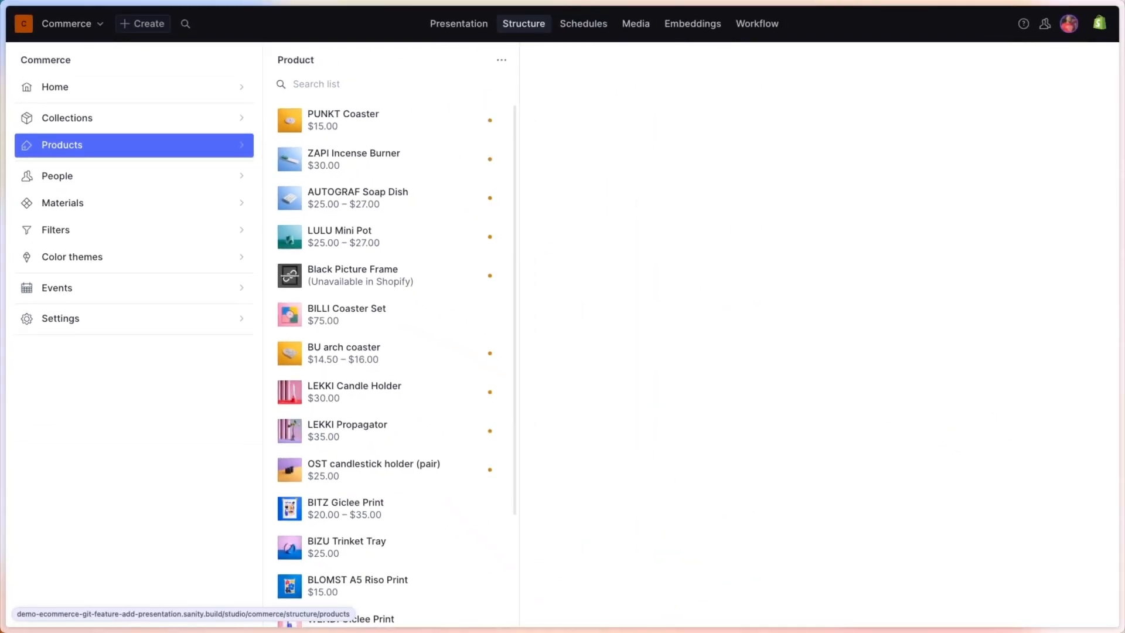
left_click(354, 158)
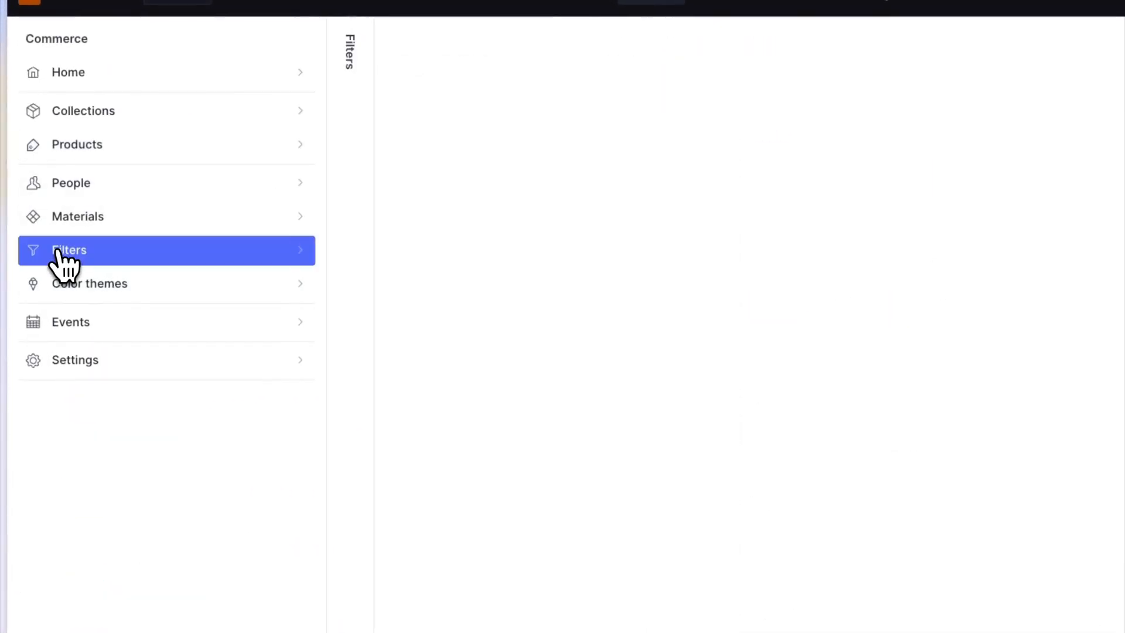
- Create a new filter titled 'Lucy's Fresh Faces' with the Royal Blue / Light Blue theme
left_click(69, 251)
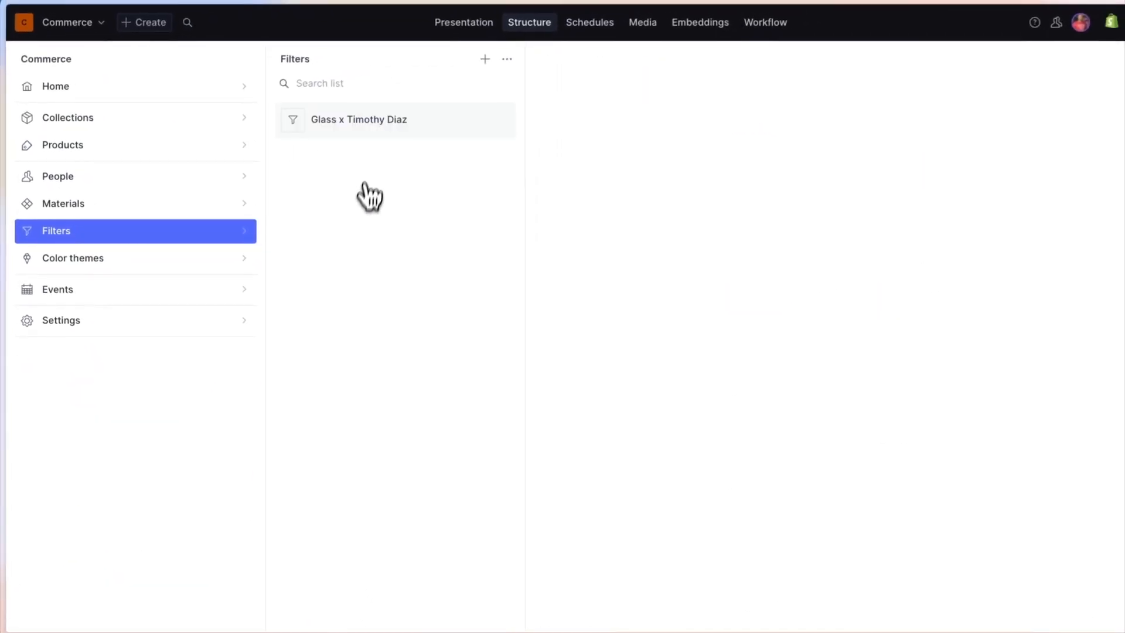
left_click(484, 59)
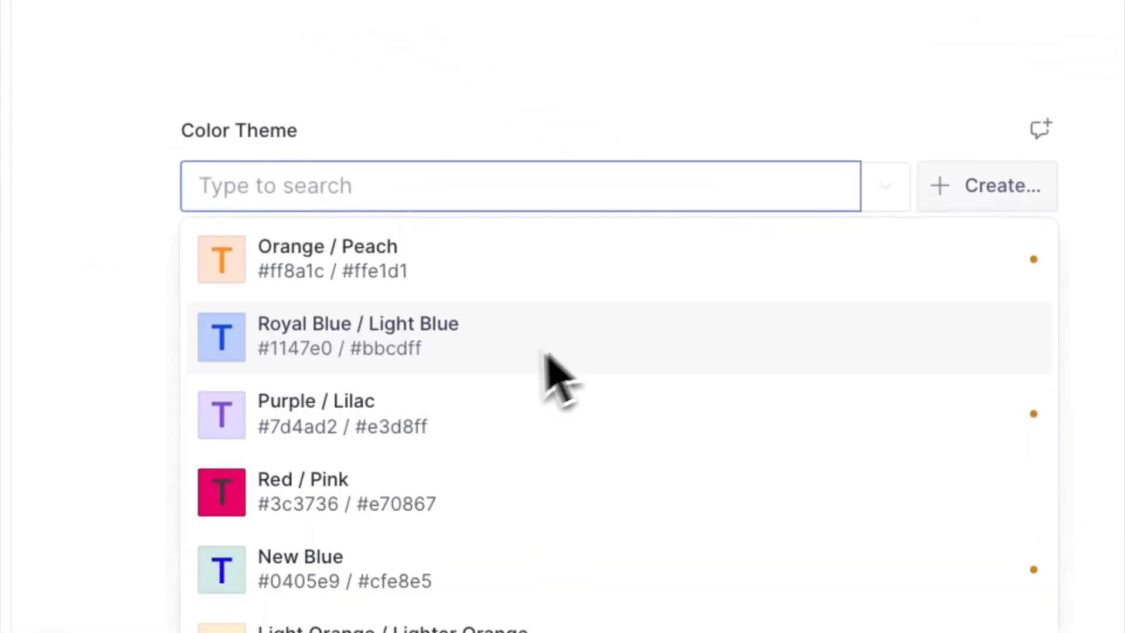
left_click(358, 337)
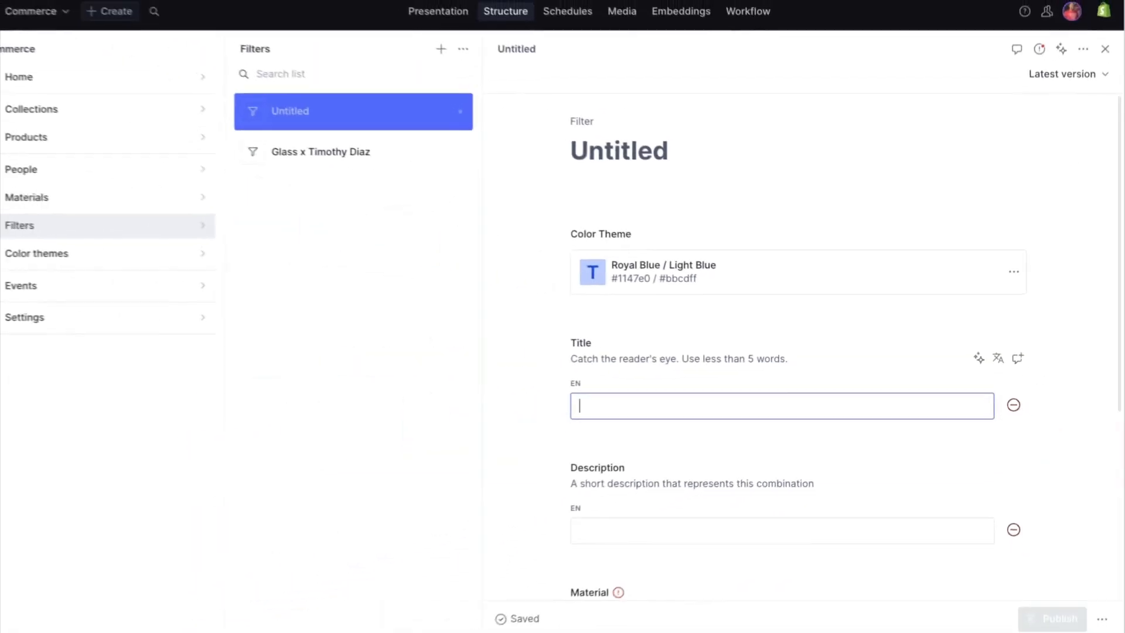
type("Lucy's")
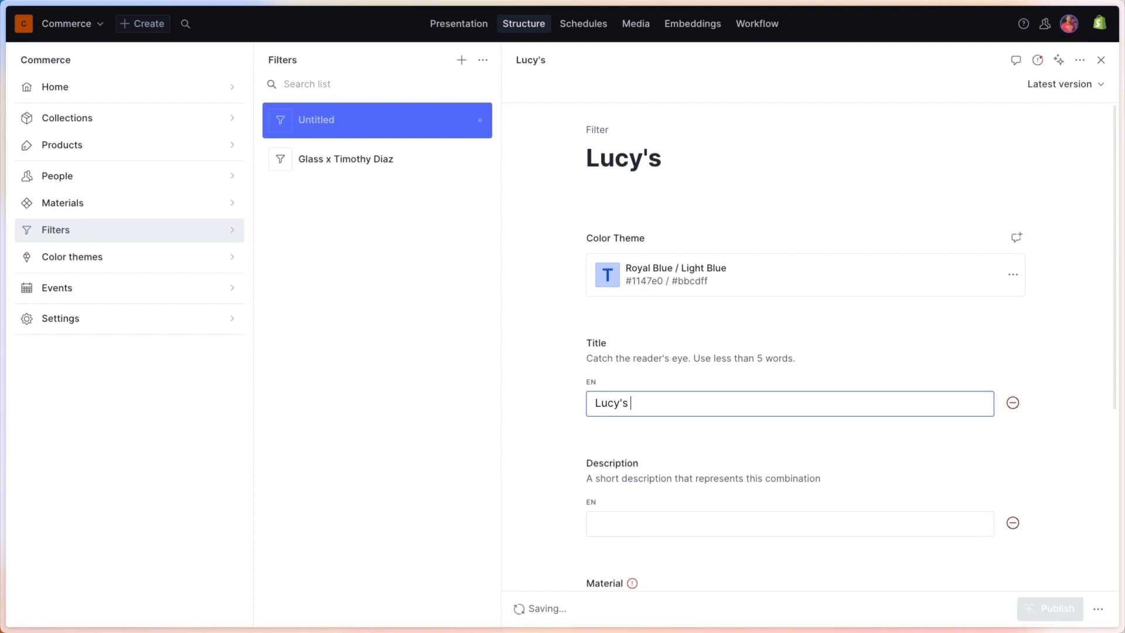
type("Fresh Fac")
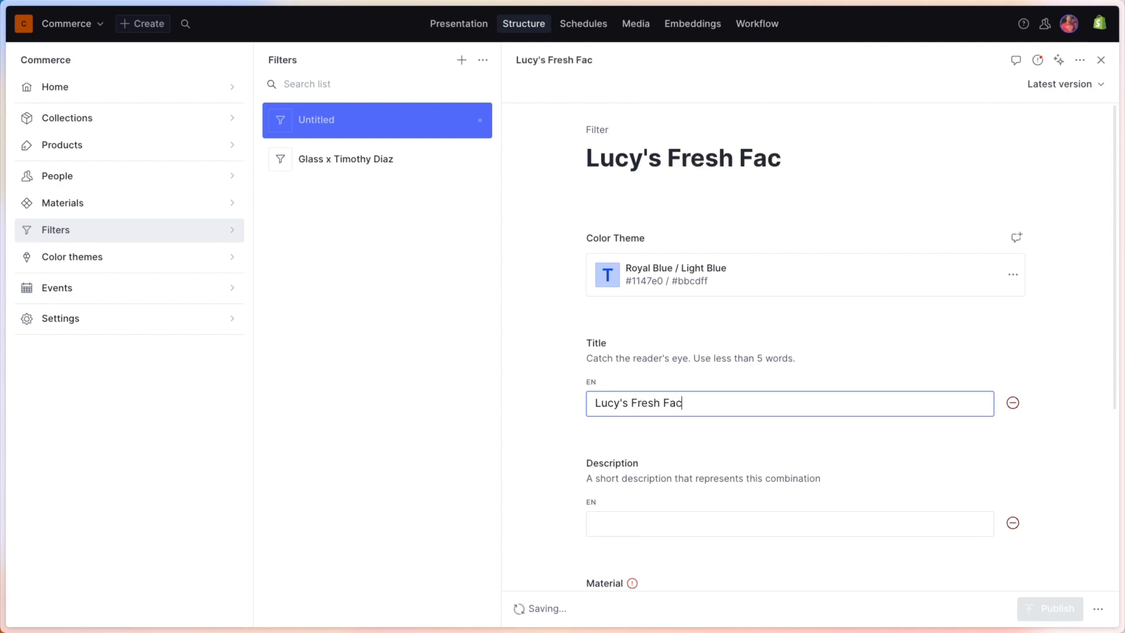
type("es")
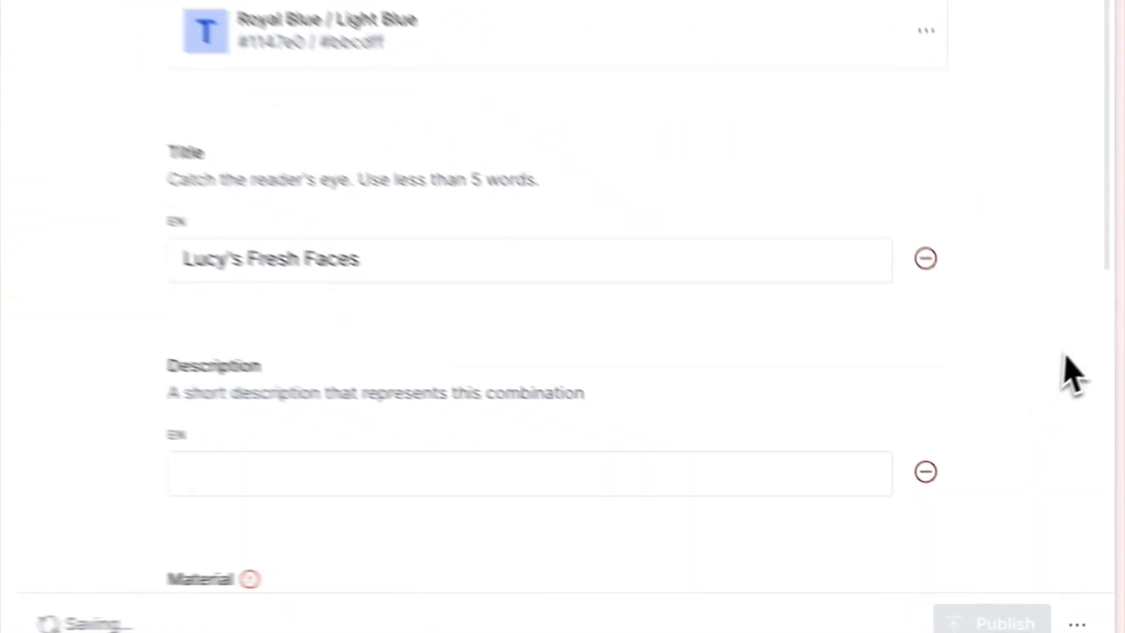
scroll("down", 3)
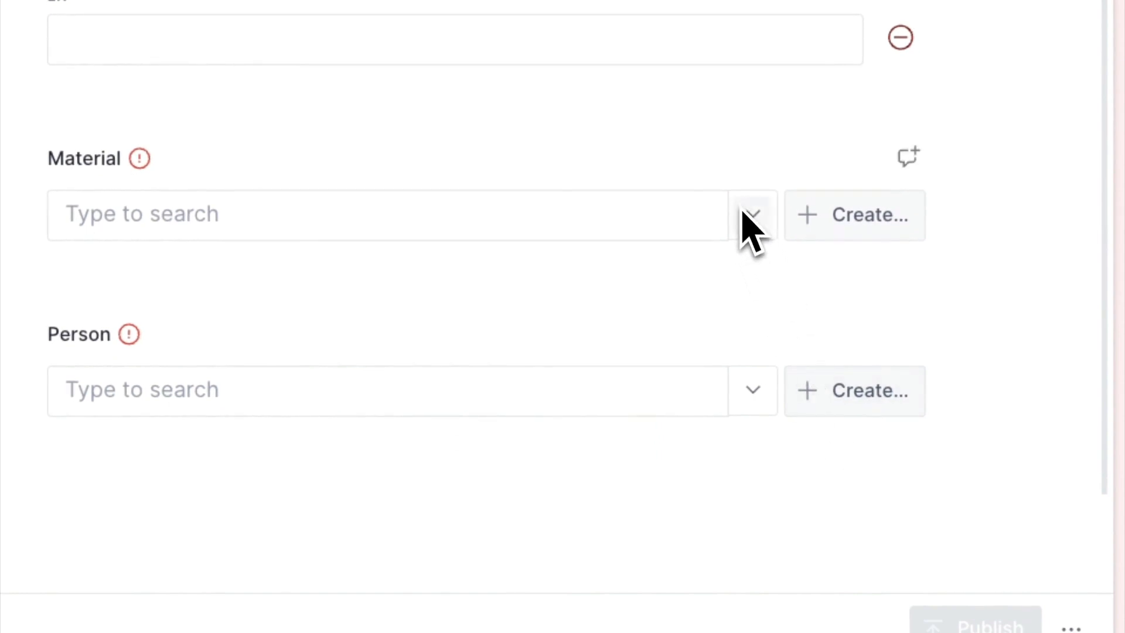
left_click(752, 213)
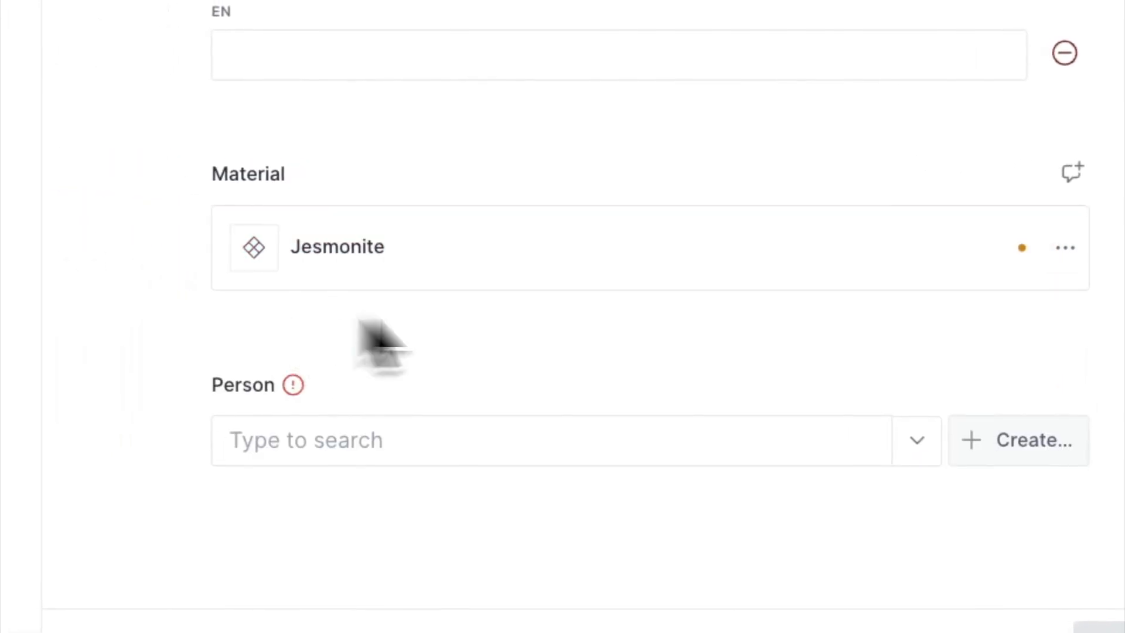
left_click(545, 440)
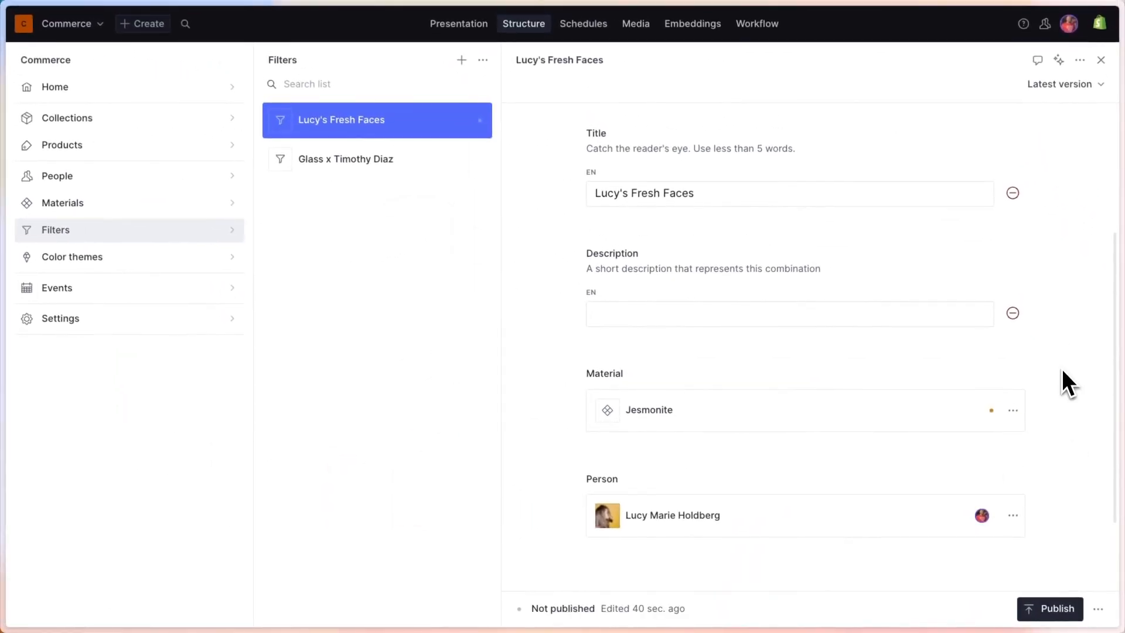
left_click(1049, 608)
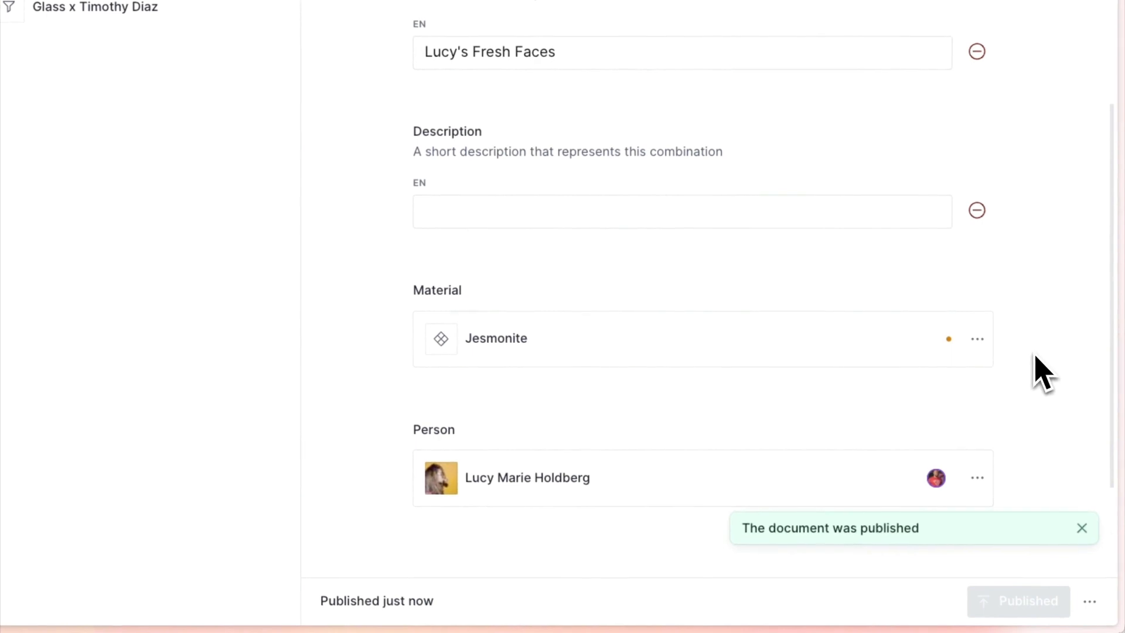